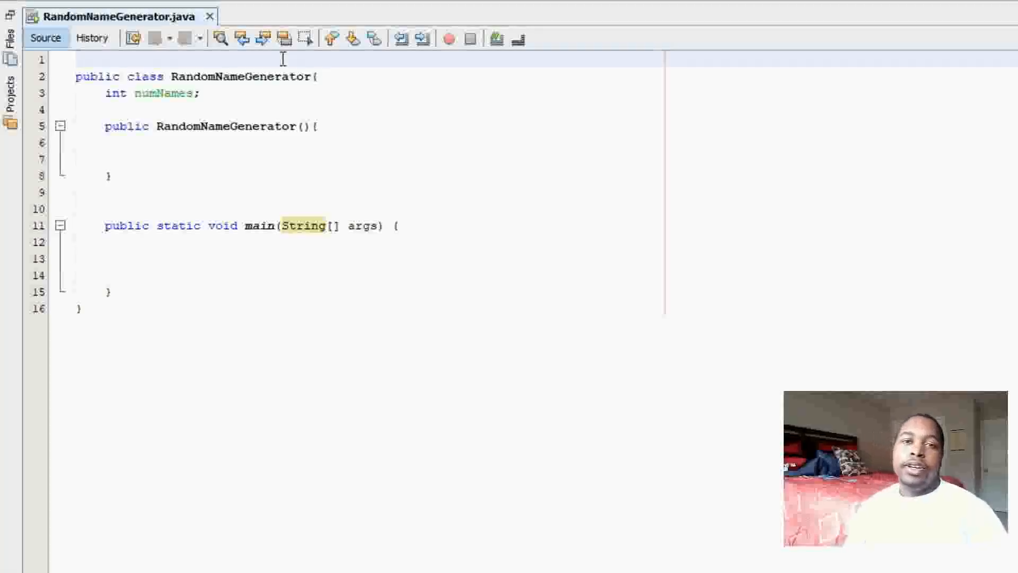
# Add 'import java.util.Random;' at the top of RandomNameGenerator.java via code completion.
pyautogui.write('impro')
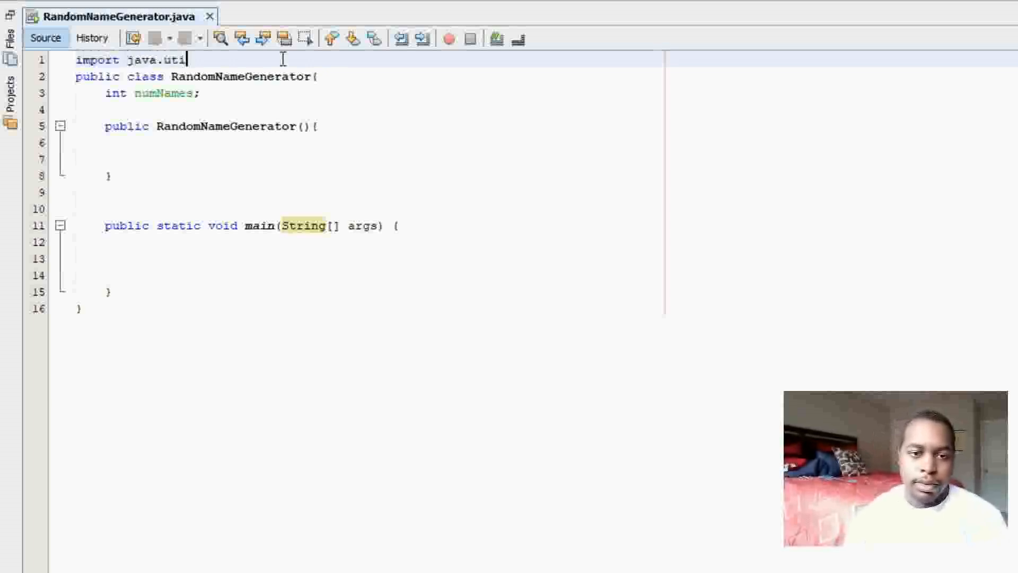
pyautogui.write('.Rand')
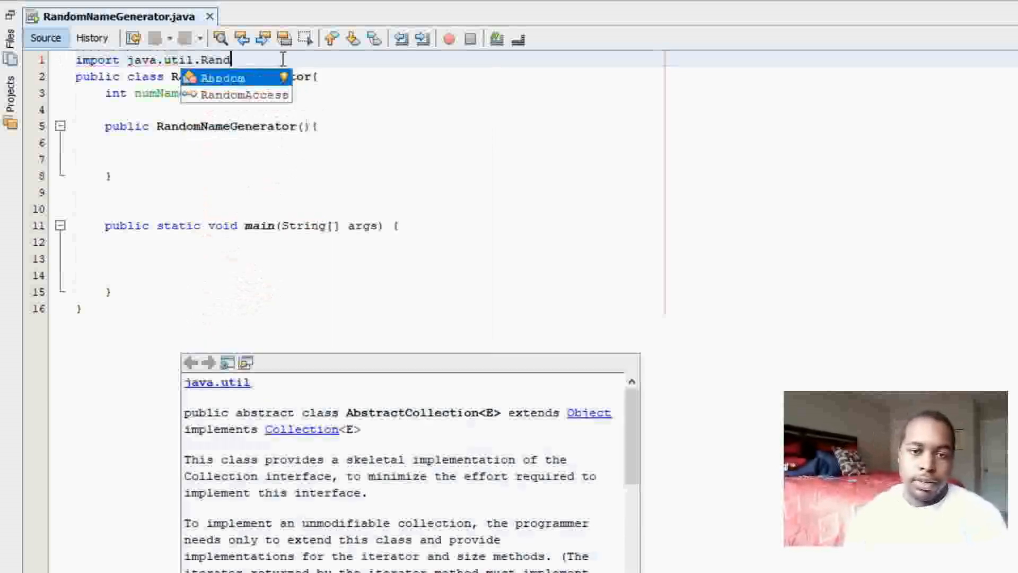
pyautogui.click(224, 77)
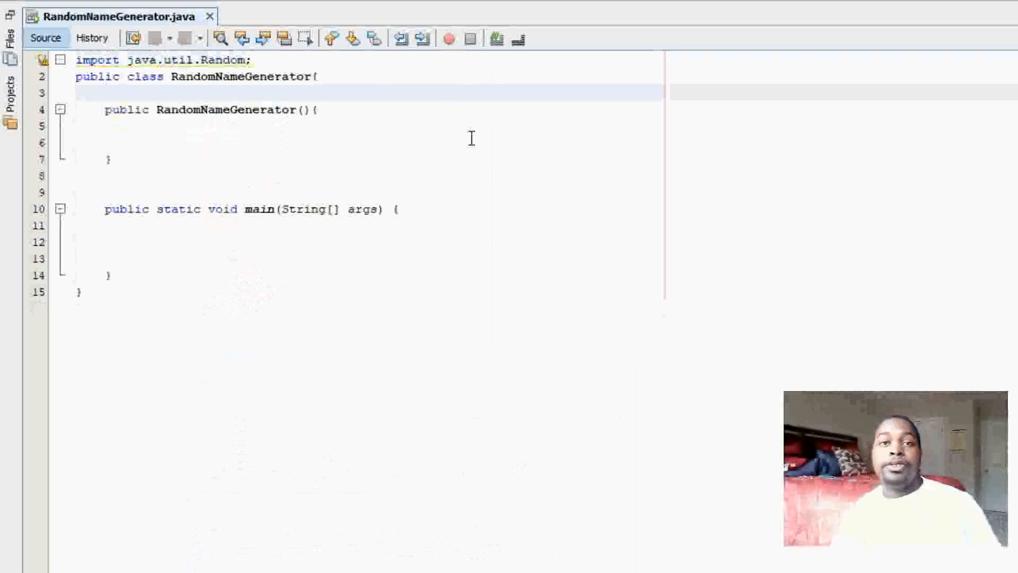
# Declare an 'int numNames;' field in the class body.
pyautogui.write('i')
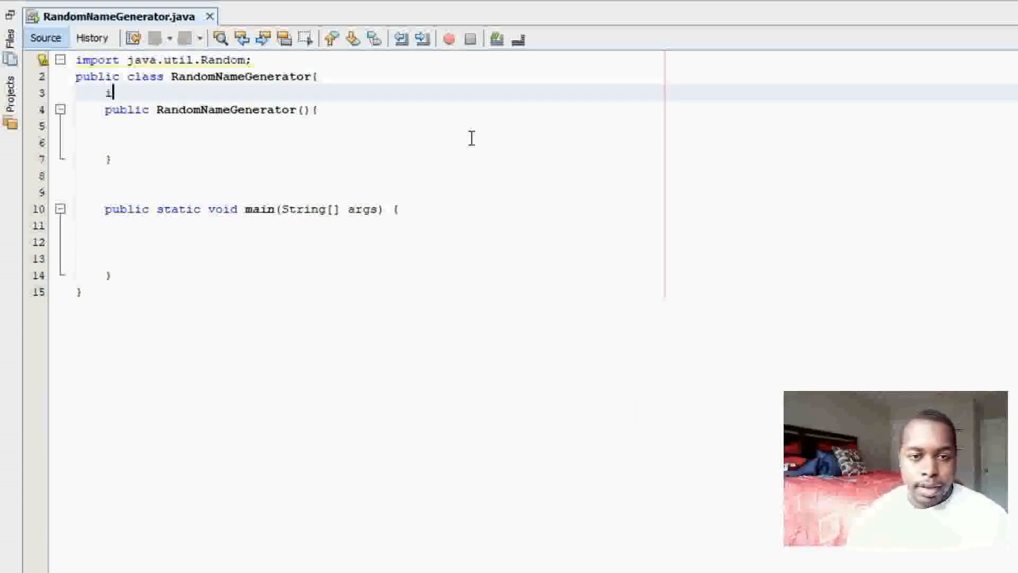
pyautogui.write('nt numNames;')
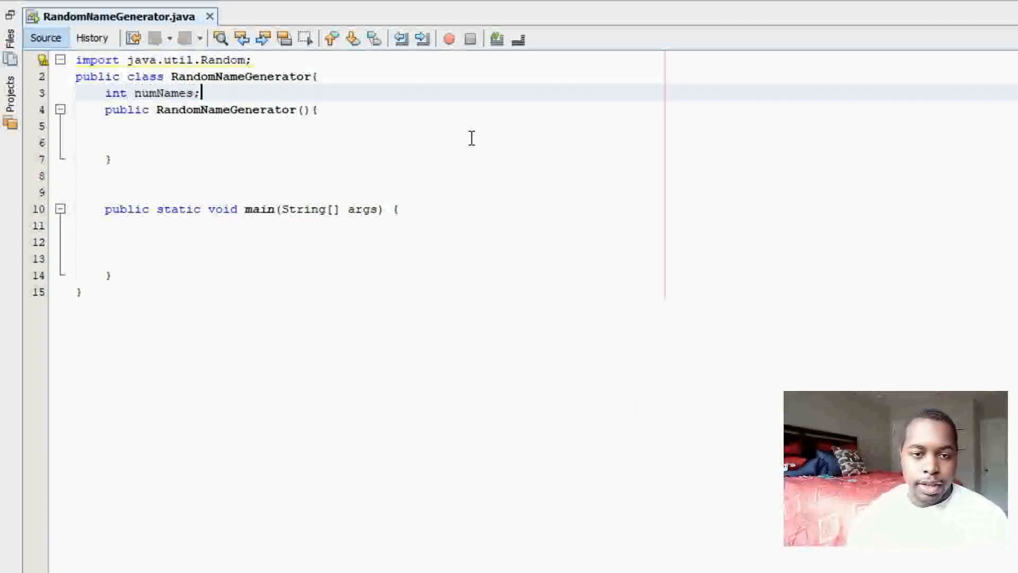
pyautogui.press('enter')
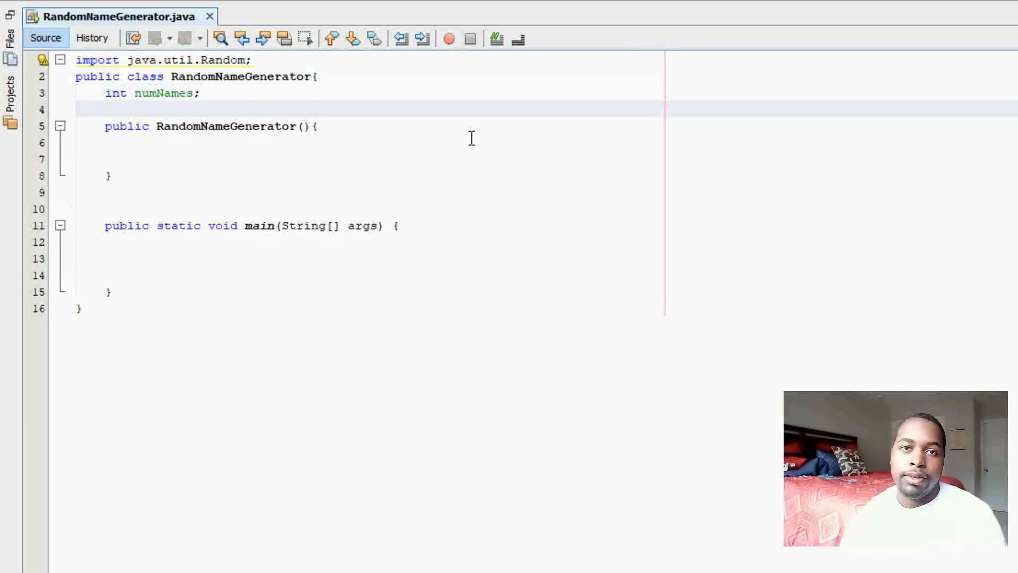
# Declare String[] firstNames = {"Nick","Jack","Kobe","Dame","Lebron"};.
pyautogui.write('String')
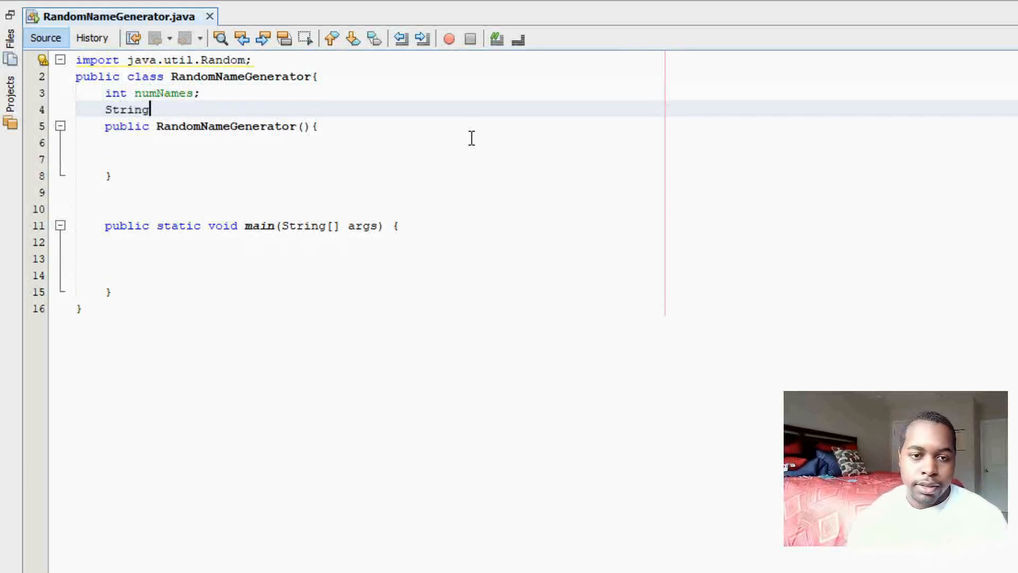
pyautogui.write('[]firs')
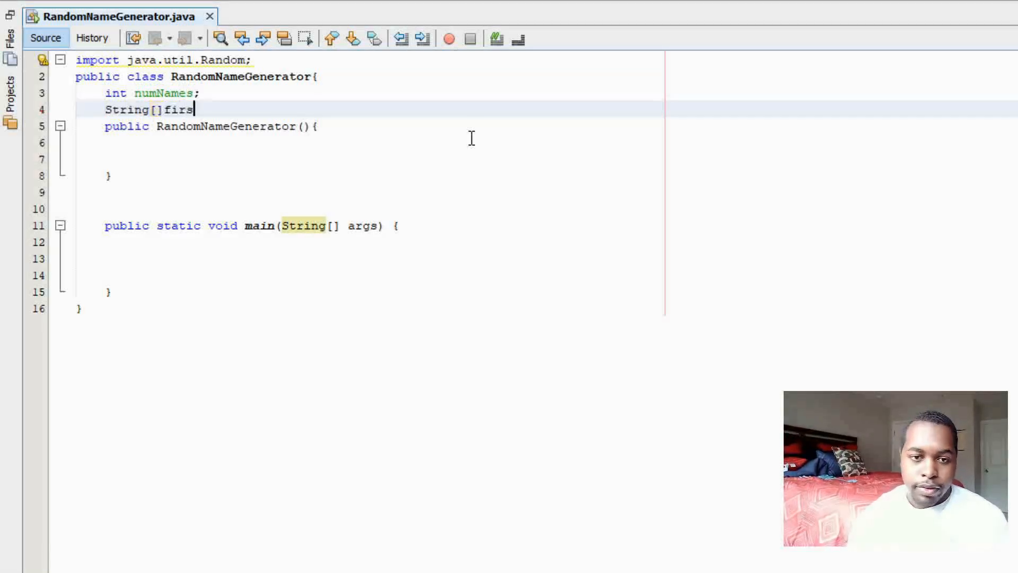
pyautogui.write('tNames =')
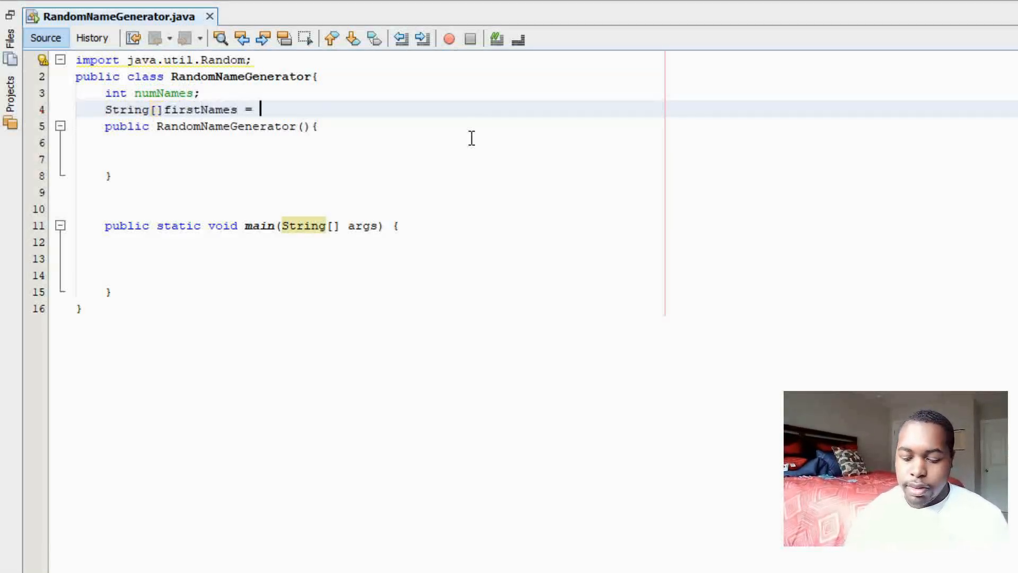
pyautogui.write('{};')
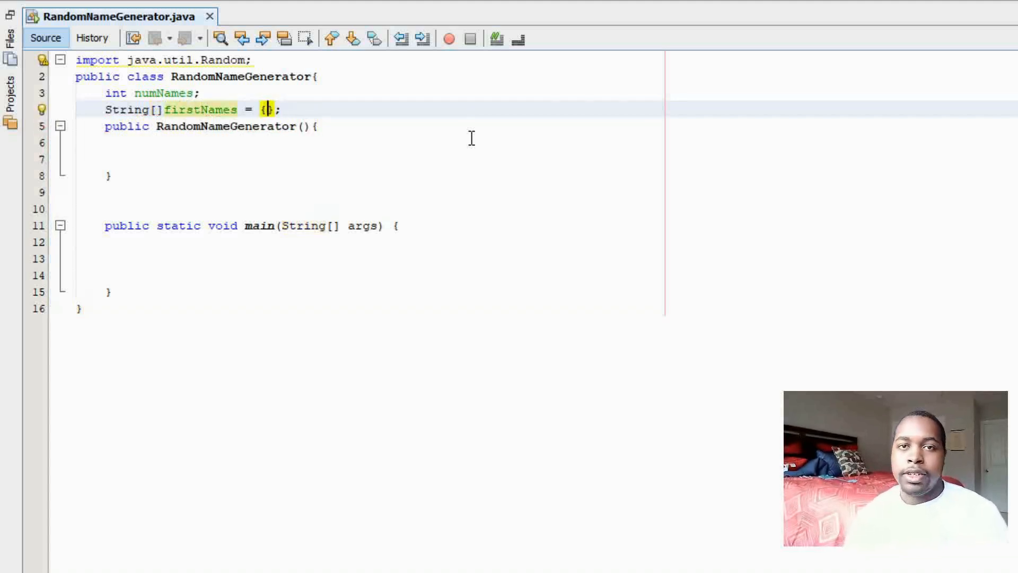
pyautogui.write('""')
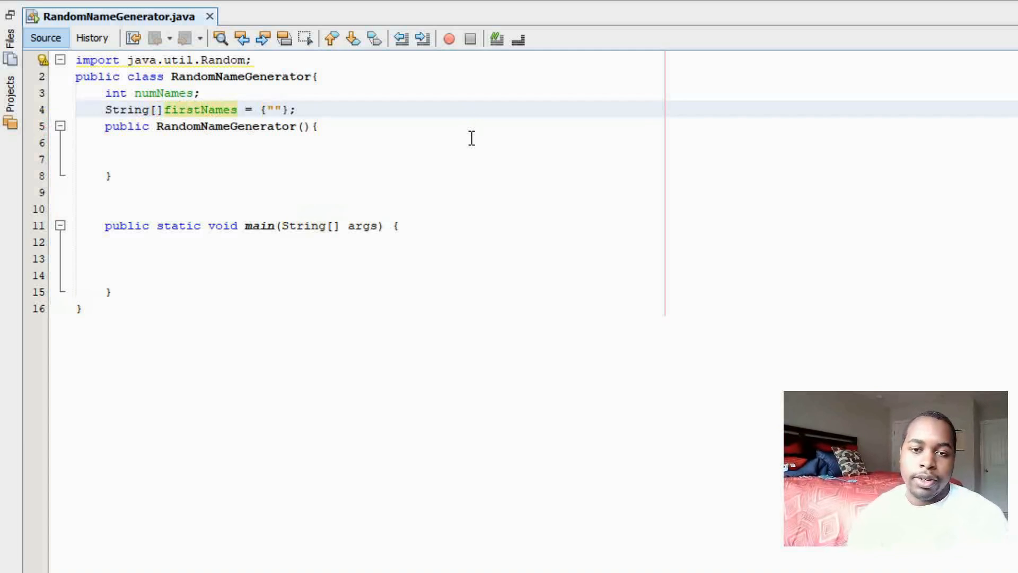
pyautogui.write('Nick","J')
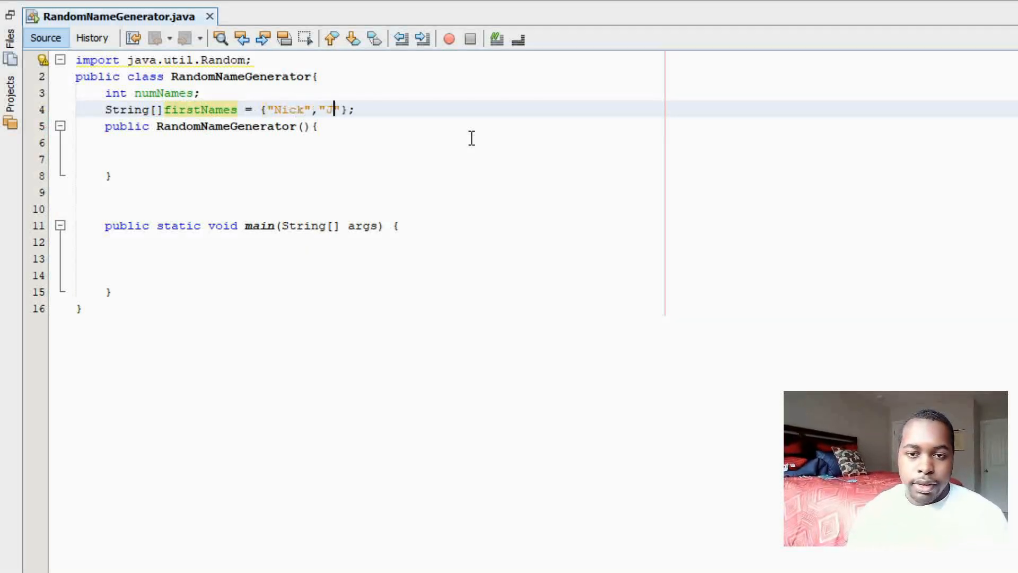
pyautogui.write('ack')
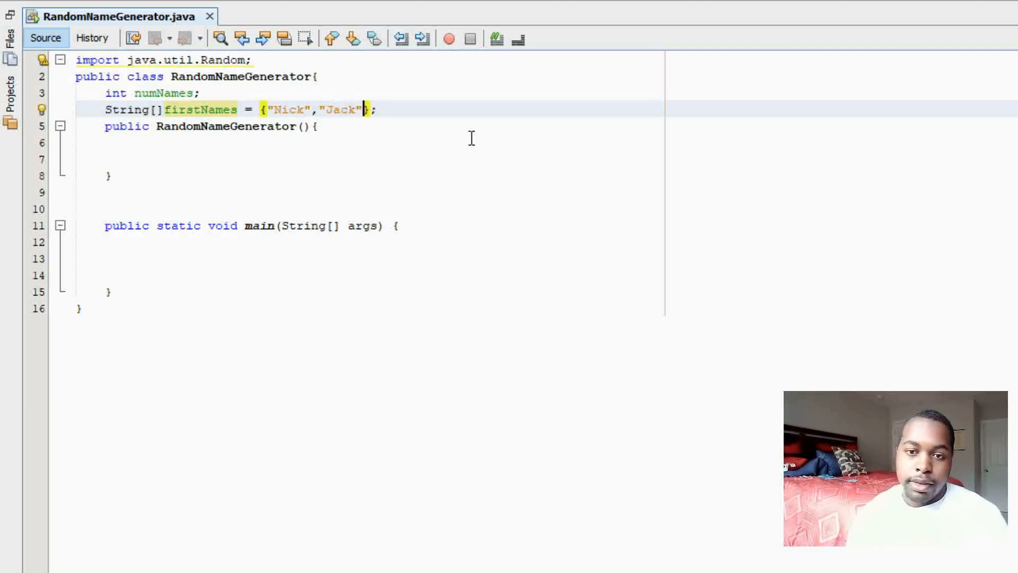
pyautogui.write(',"Kob')
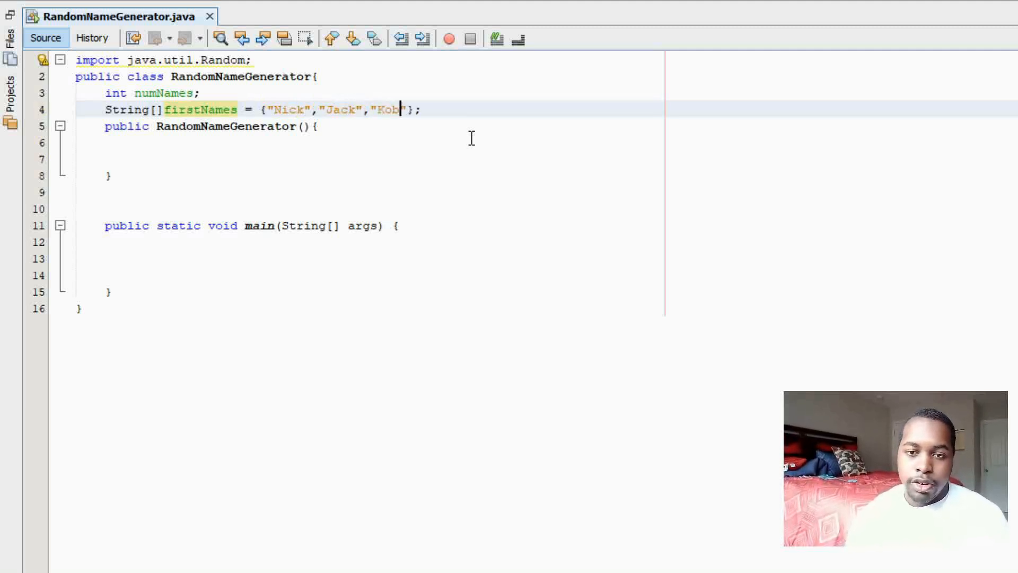
pyautogui.write('e","')
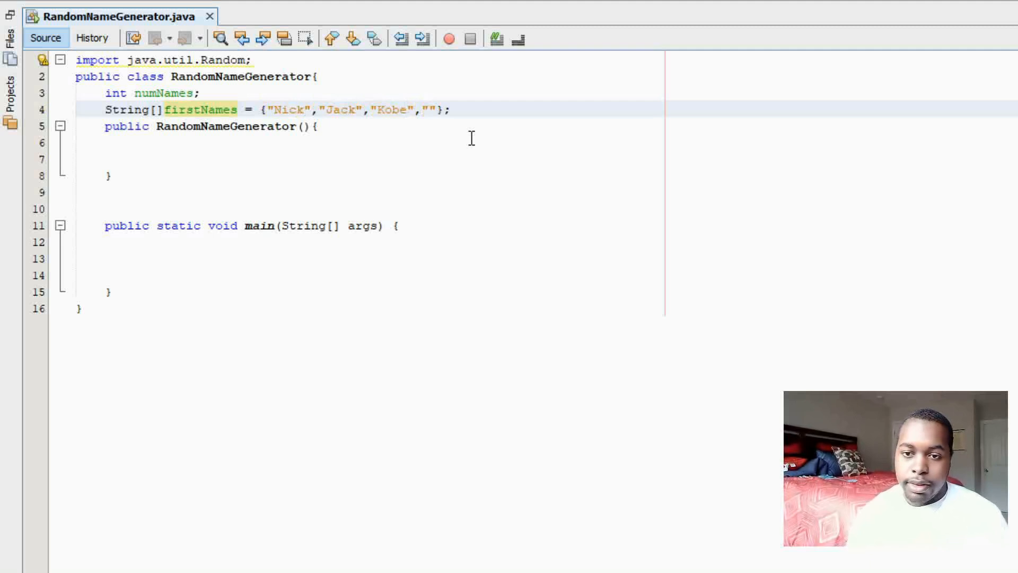
pyautogui.write('Dame')
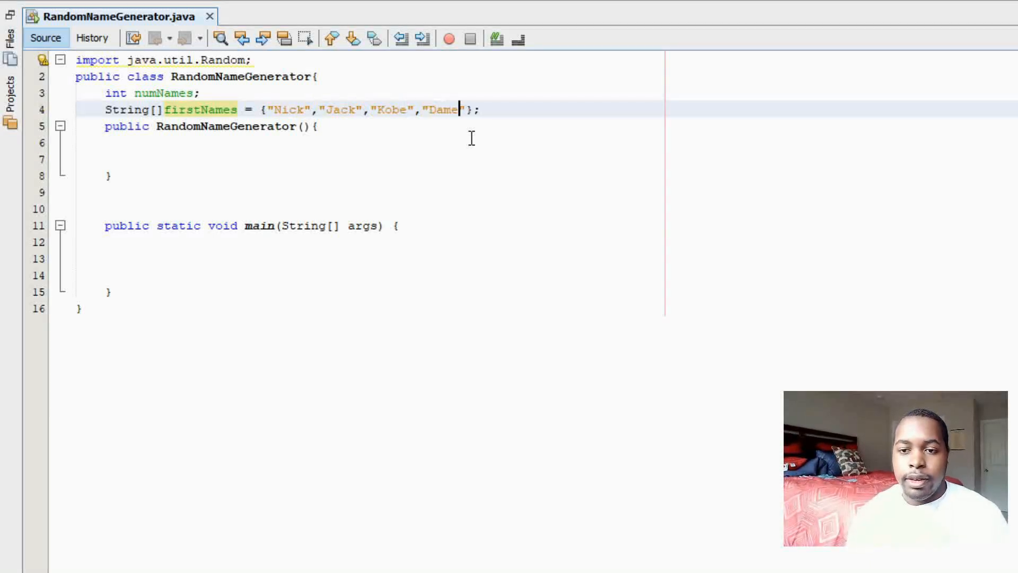
pyautogui.write(',')
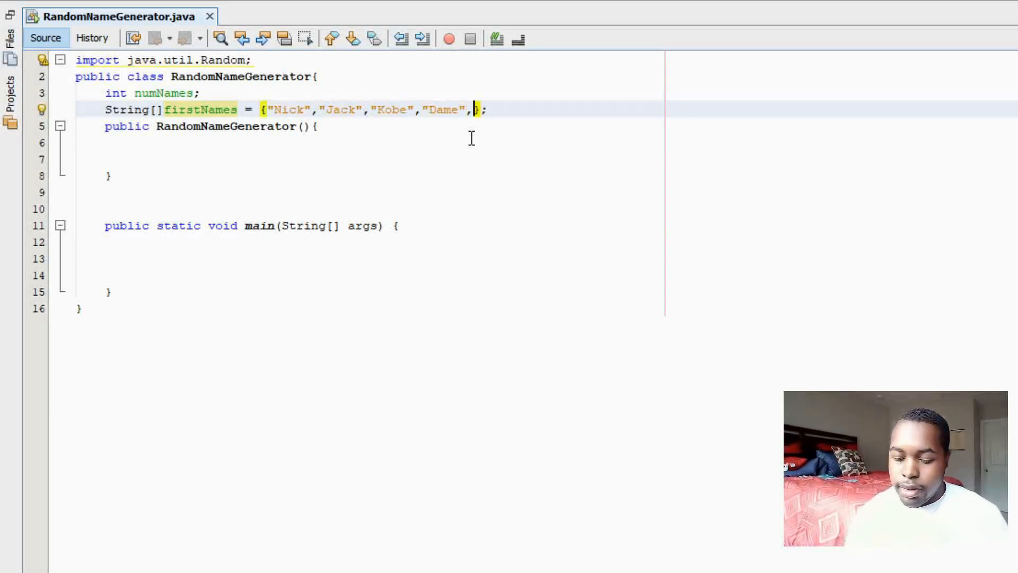
pyautogui.write('"Leb"')
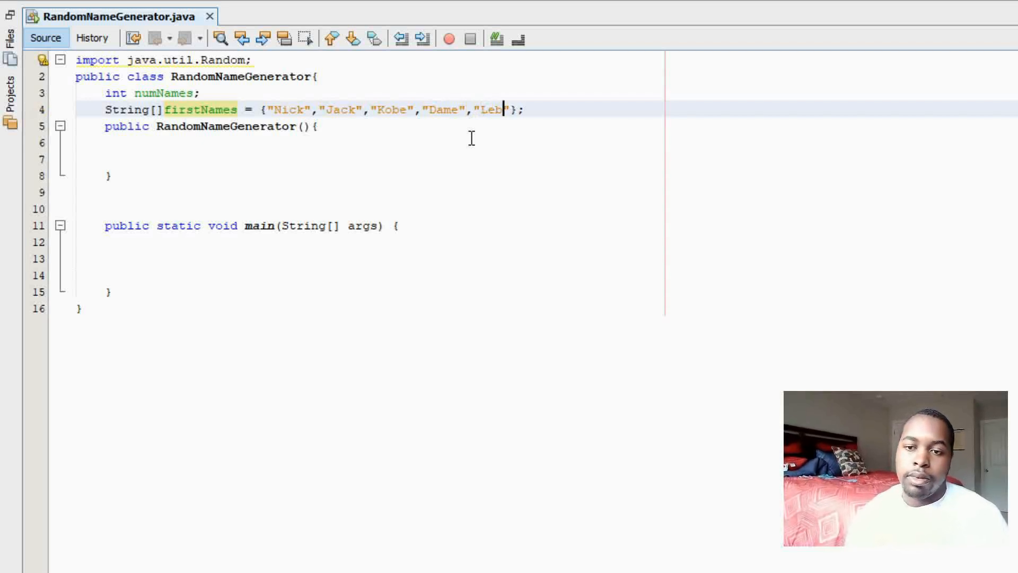
pyautogui.write('ron')
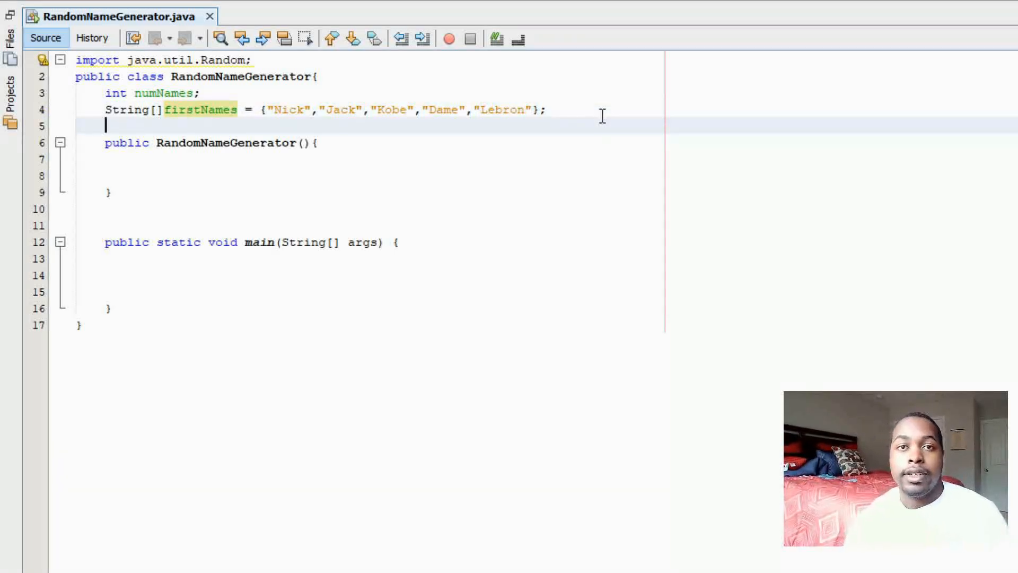
# Declare an empty String[] lastNames = {}; array below firstNames.
pyautogui.write('String')
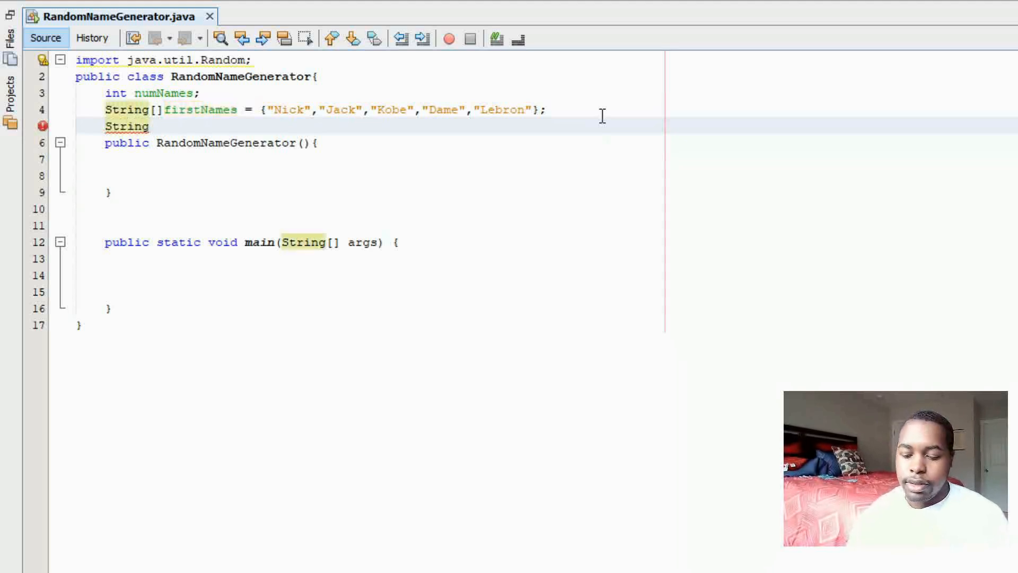
pyautogui.write('[]lastn')
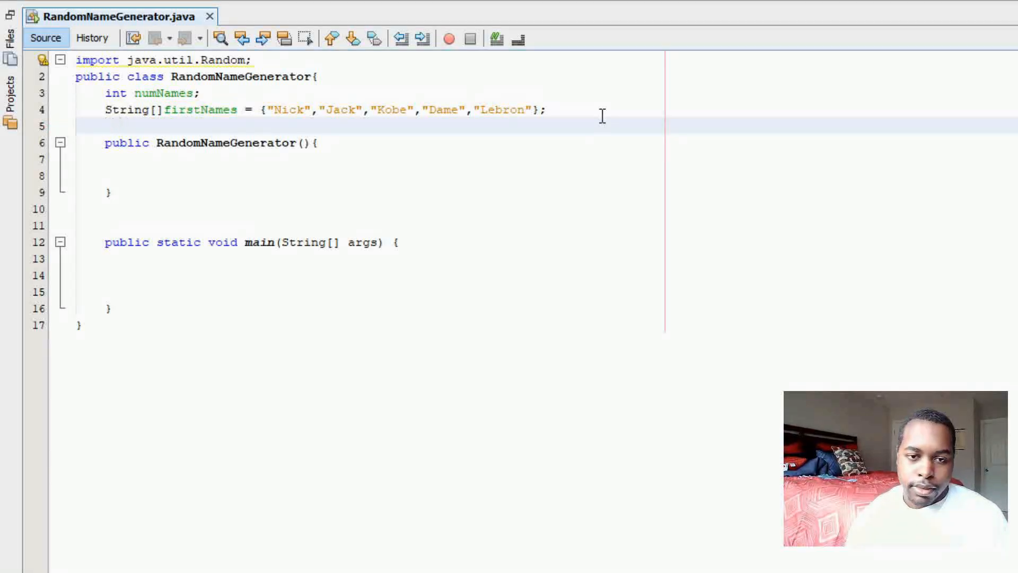
pyautogui.write('s')
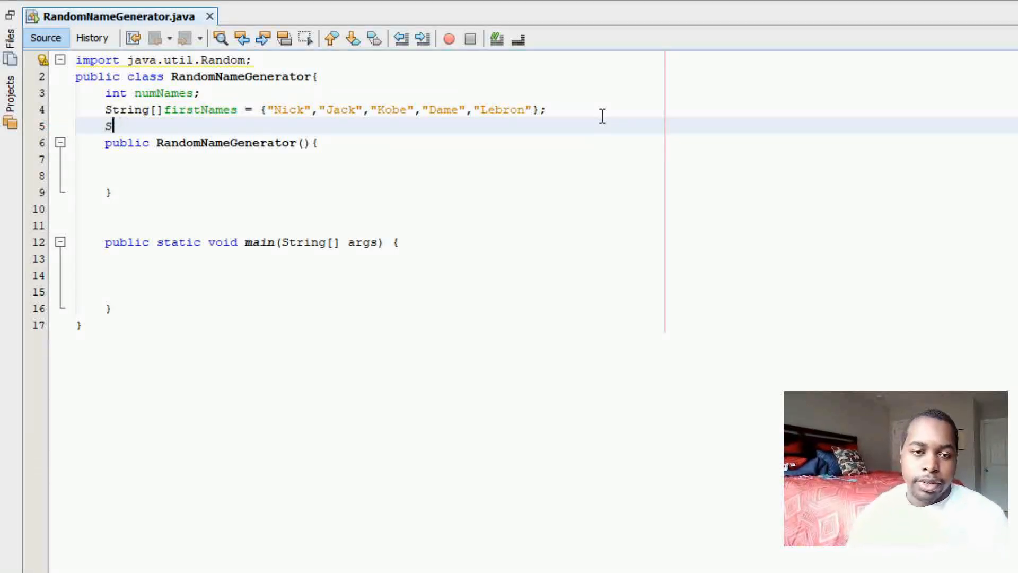
pyautogui.write('tring[]l')
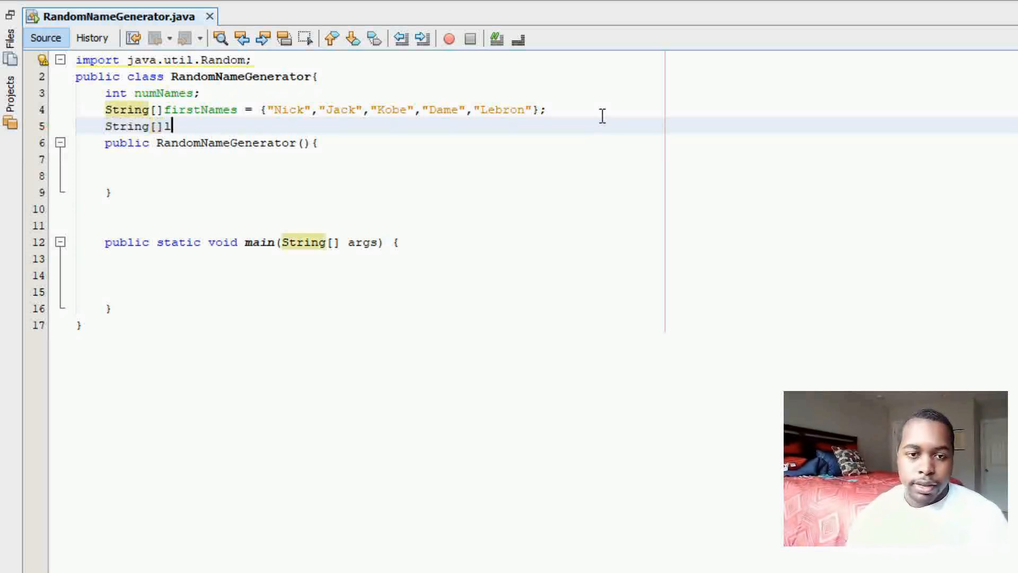
pyautogui.write('astNames =')
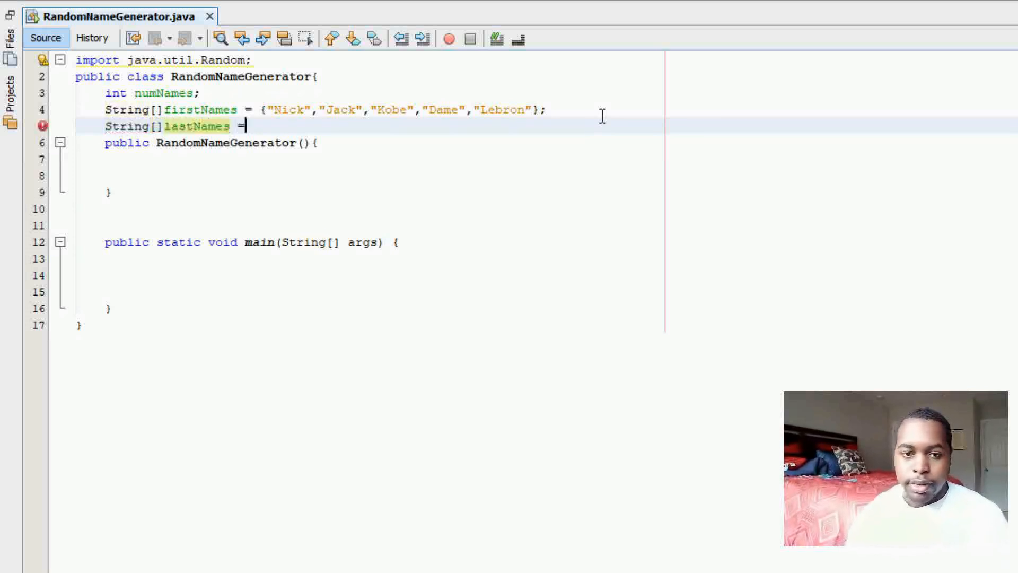
pyautogui.write('{}')
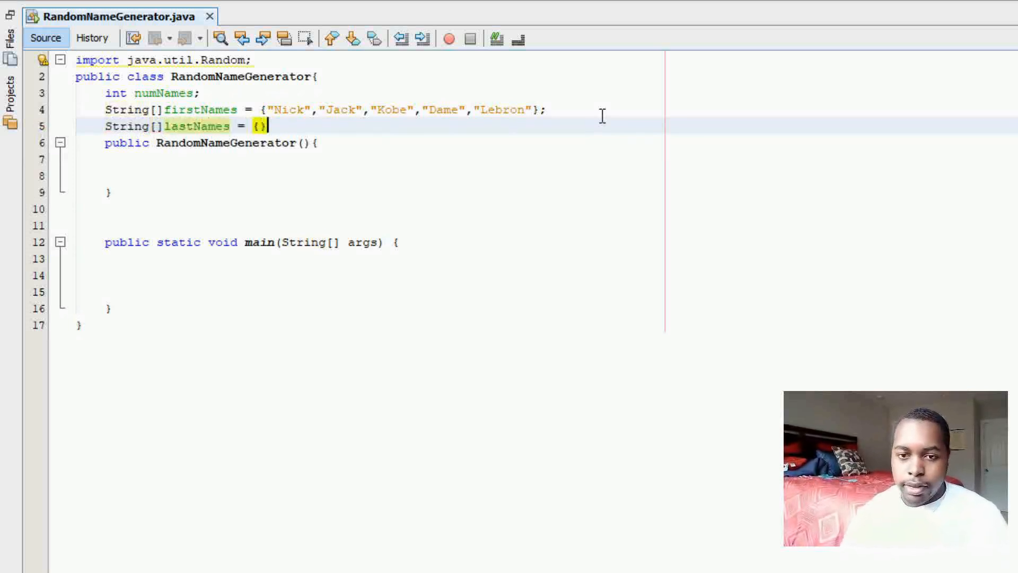
pyautogui.write(';')
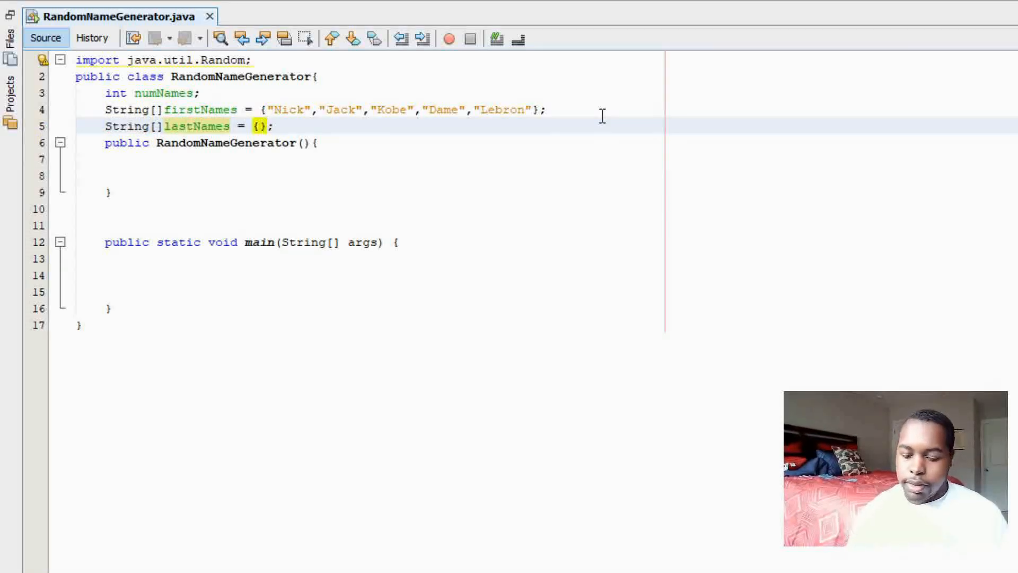
# Fill lastNames with "Johnson", "Miller", "Bryant", "Martin" and "Turner".
pyautogui.write('"Johnson"')
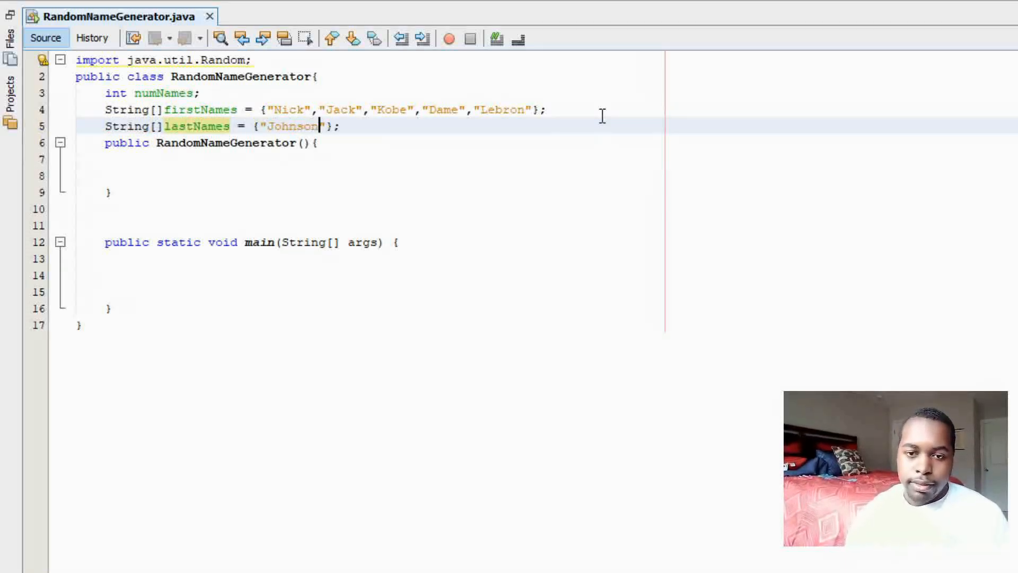
pyautogui.write(',"')
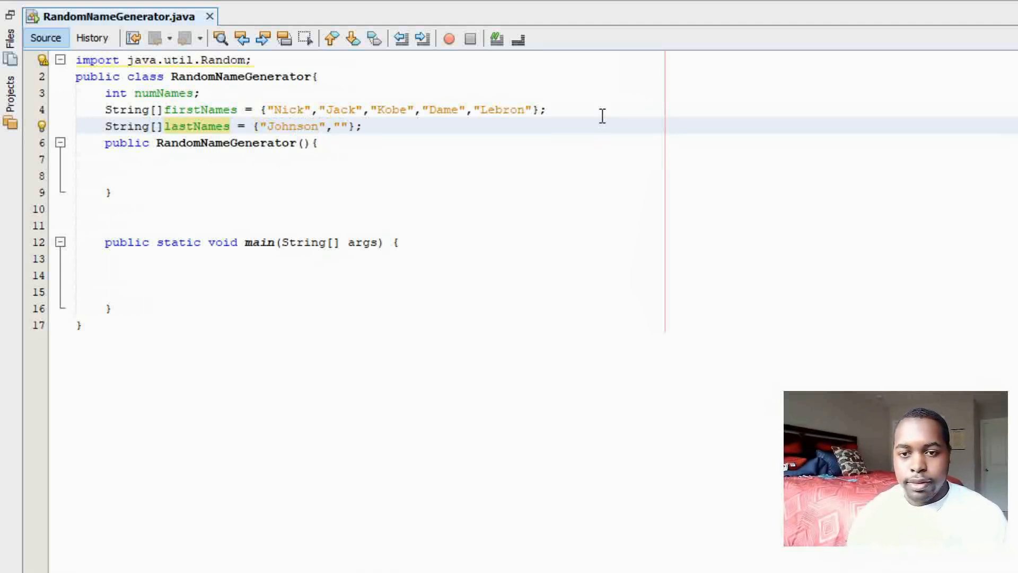
pyautogui.write('MIller')
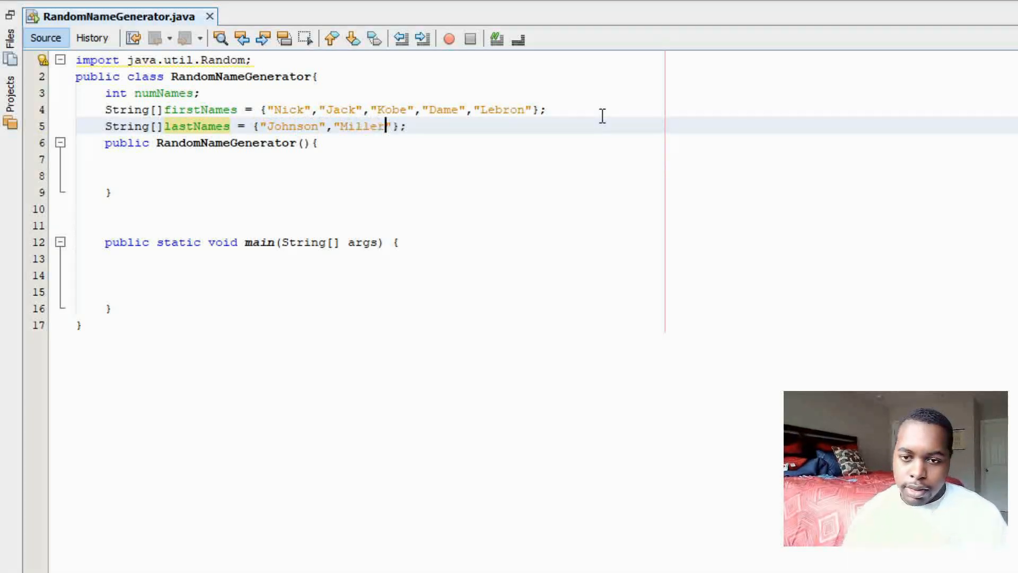
pyautogui.write(',""')
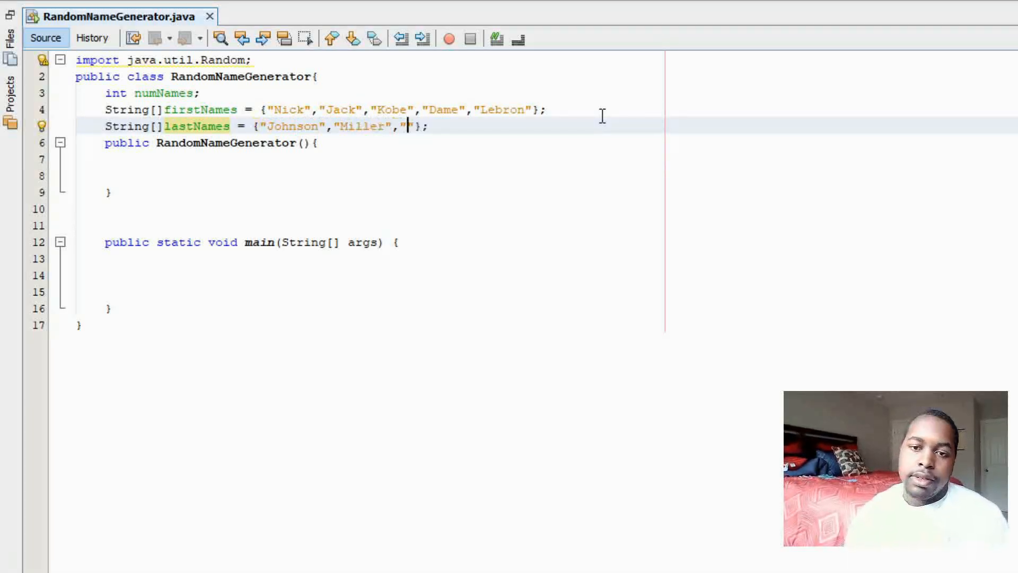
pyautogui.write('Bryant')
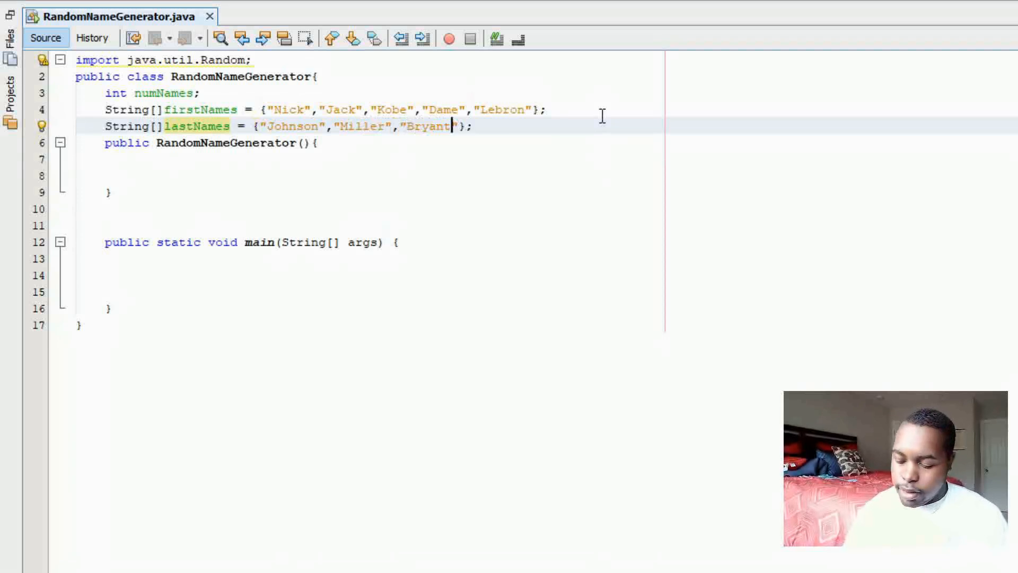
pyautogui.write(',"Martin')
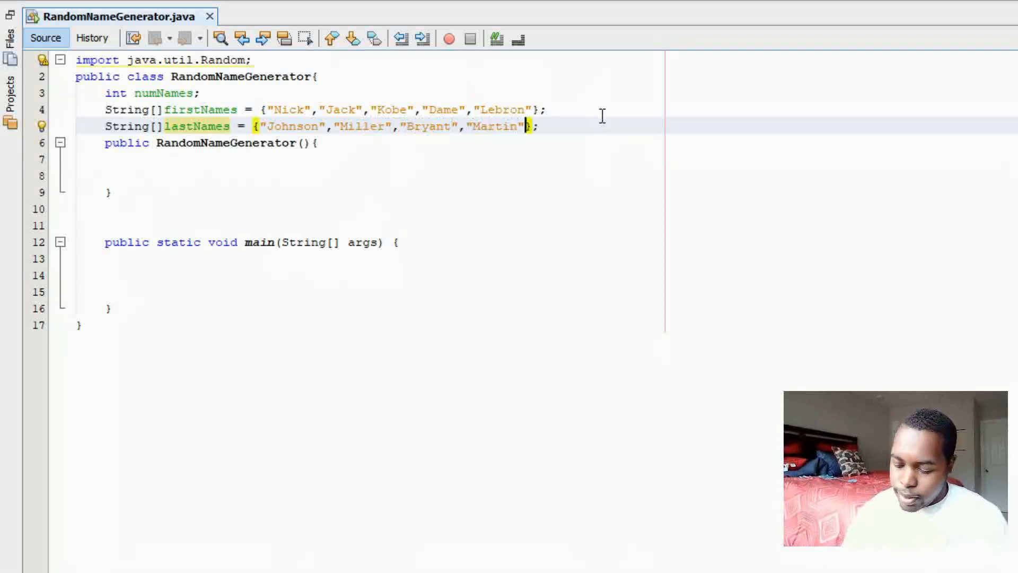
pyautogui.write(',"Turner"')
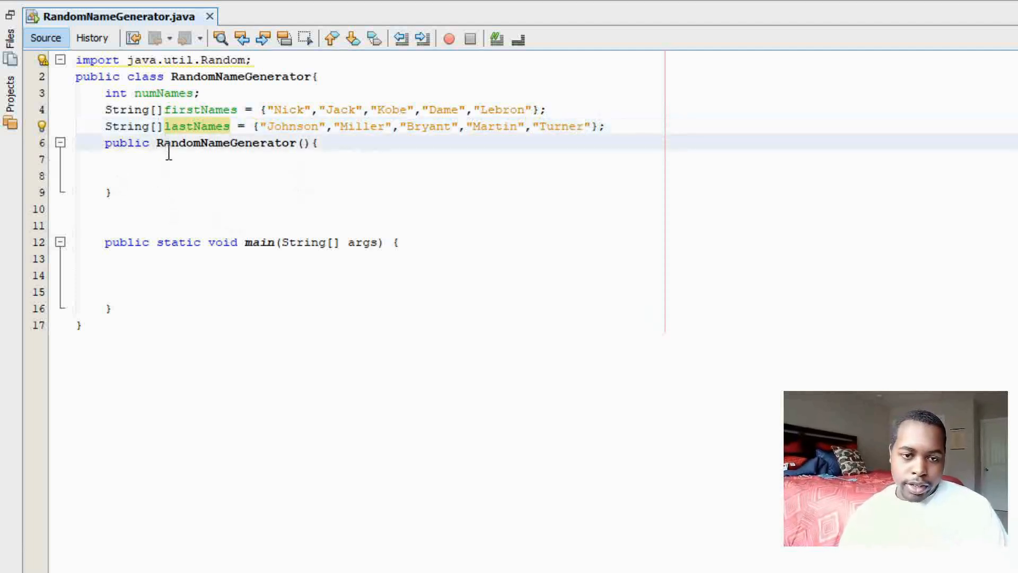
# Write 'numNames = 5;' inside the RandomNameGenerator constructor.
pyautogui.write('n')
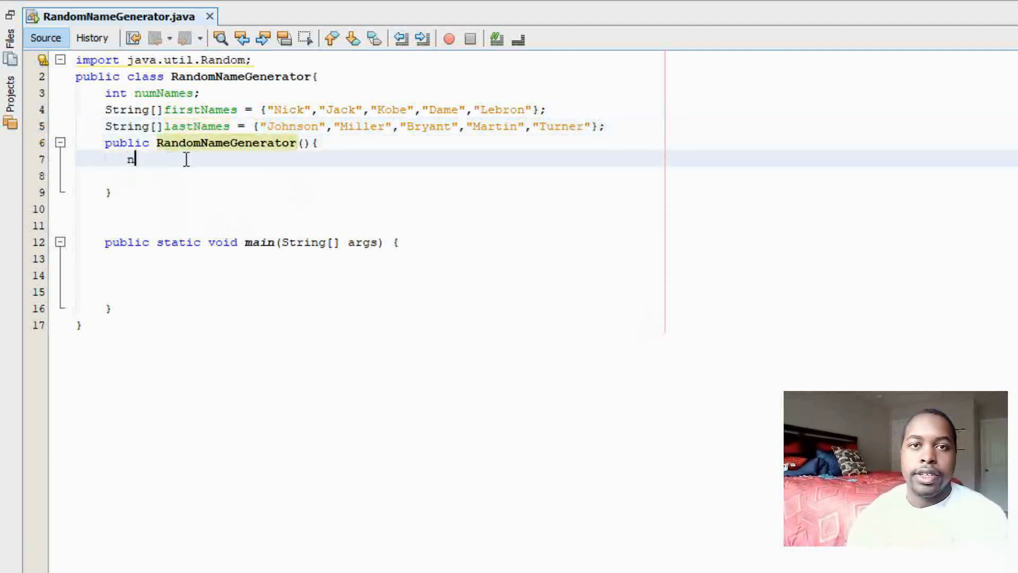
pyautogui.write('umNames =')
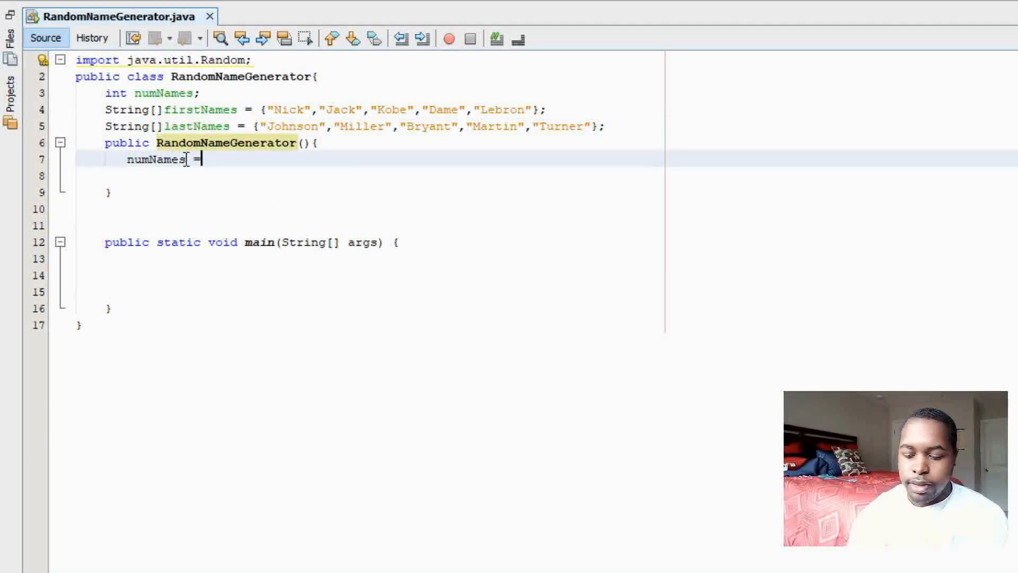
pyautogui.write('5;')
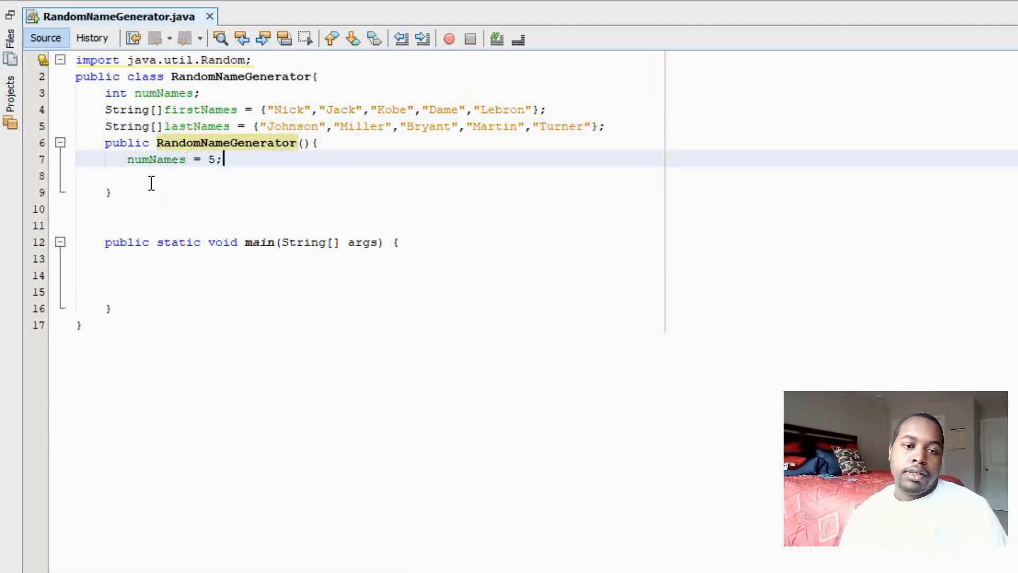
pyautogui.click(108, 208)
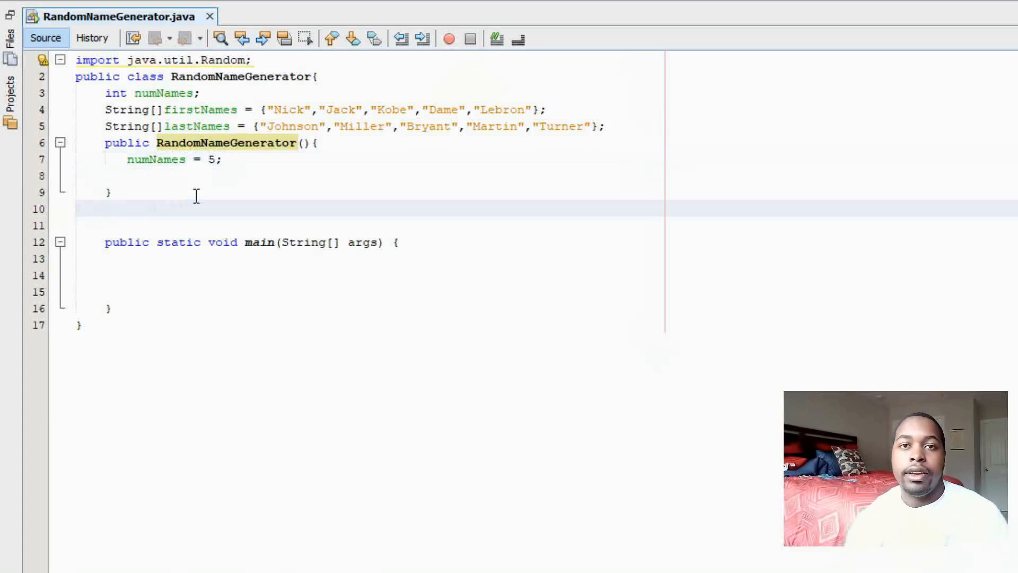
# Start a public void generateName() method creating 'Random rand = new Random();'.
pyautogui.write('public v')
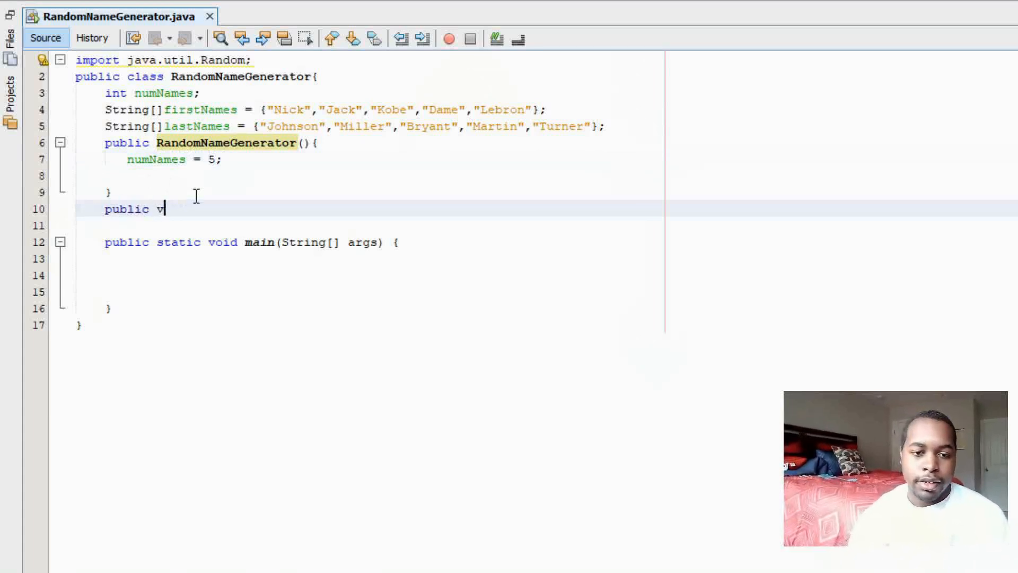
pyautogui.write('oid generate')
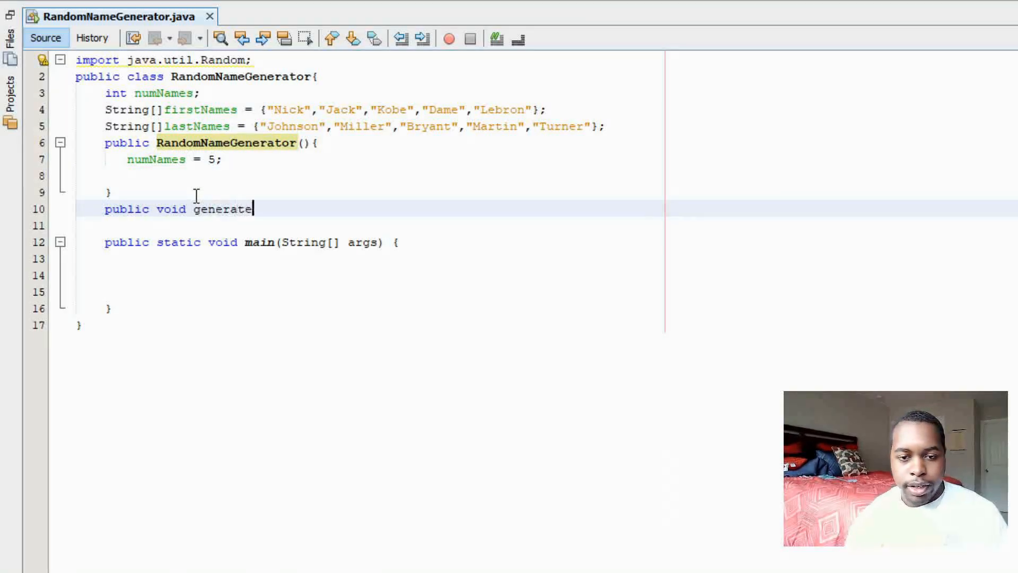
pyautogui.write('Name()')
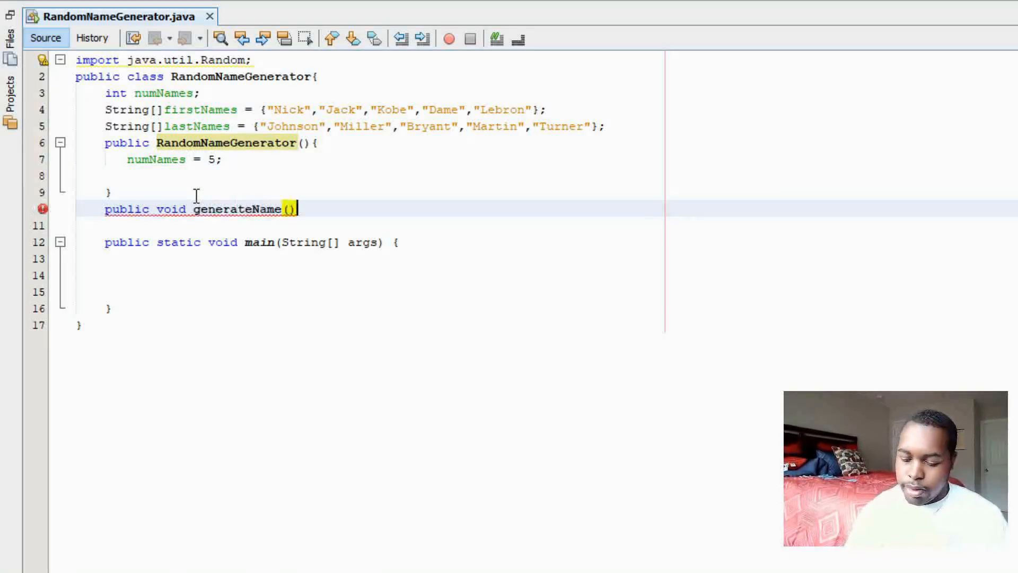
pyautogui.write('{')
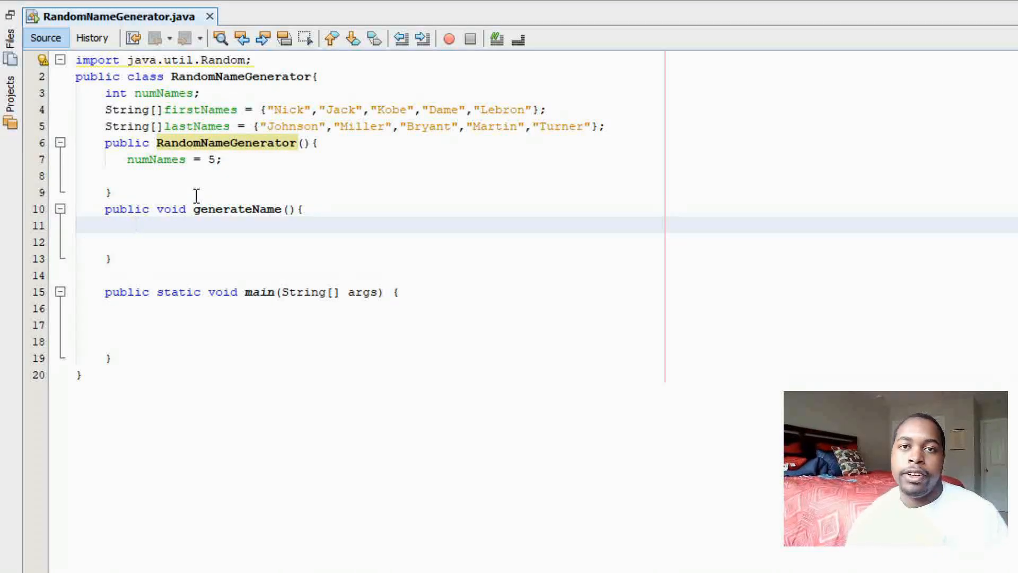
pyautogui.write('Random')
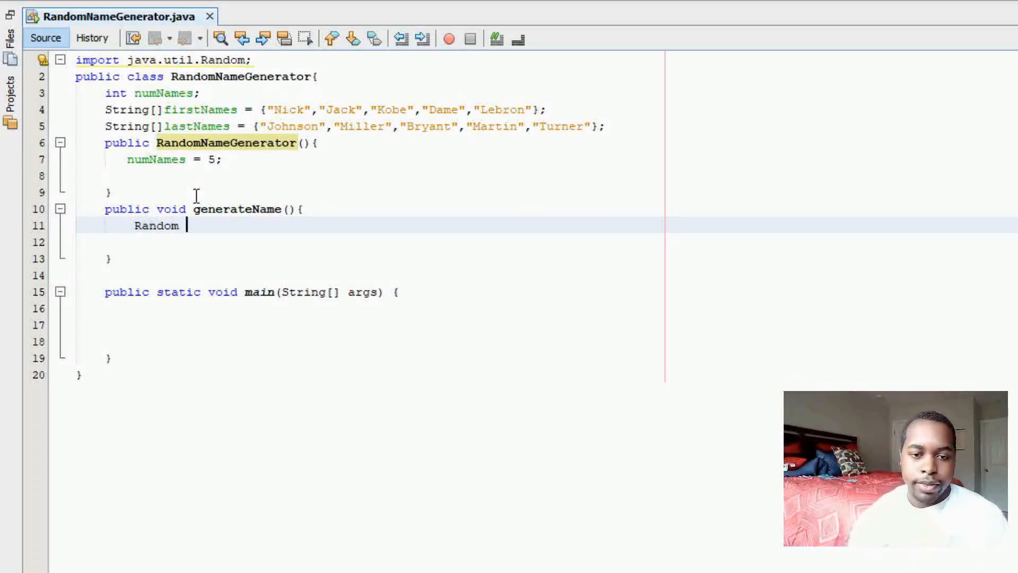
pyautogui.write('rand = new')
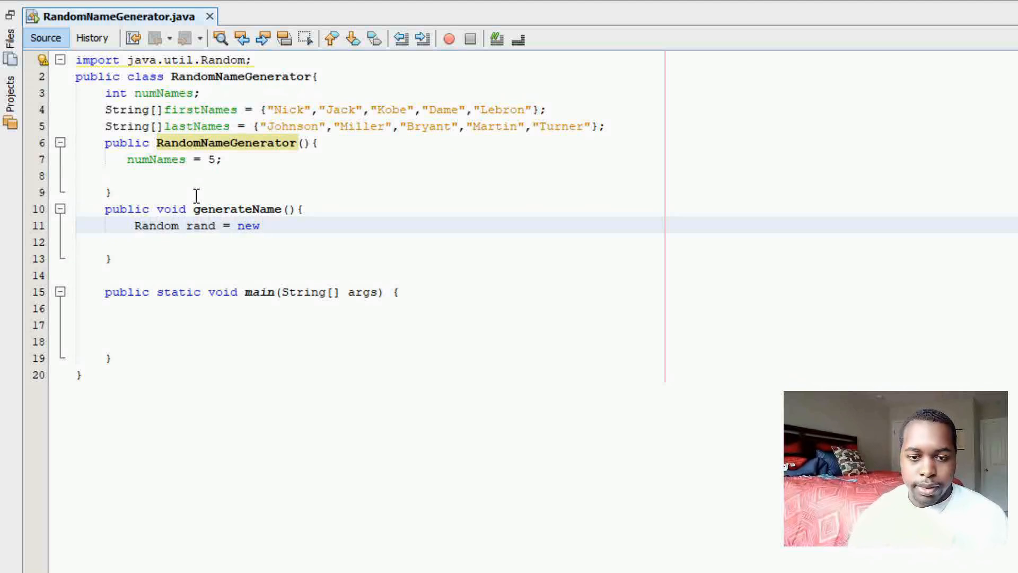
pyautogui.write('Random()')
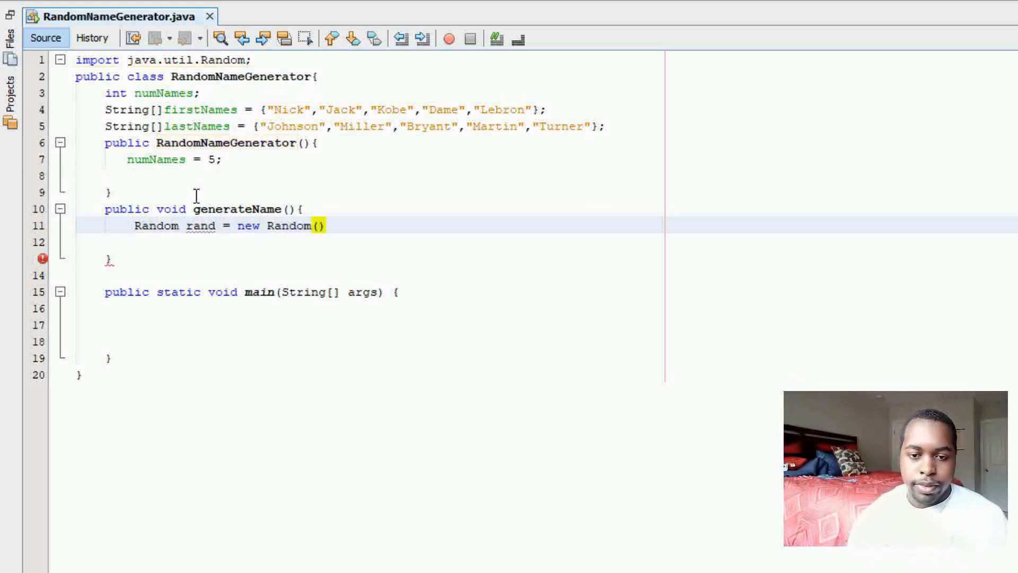
pyautogui.write(';')
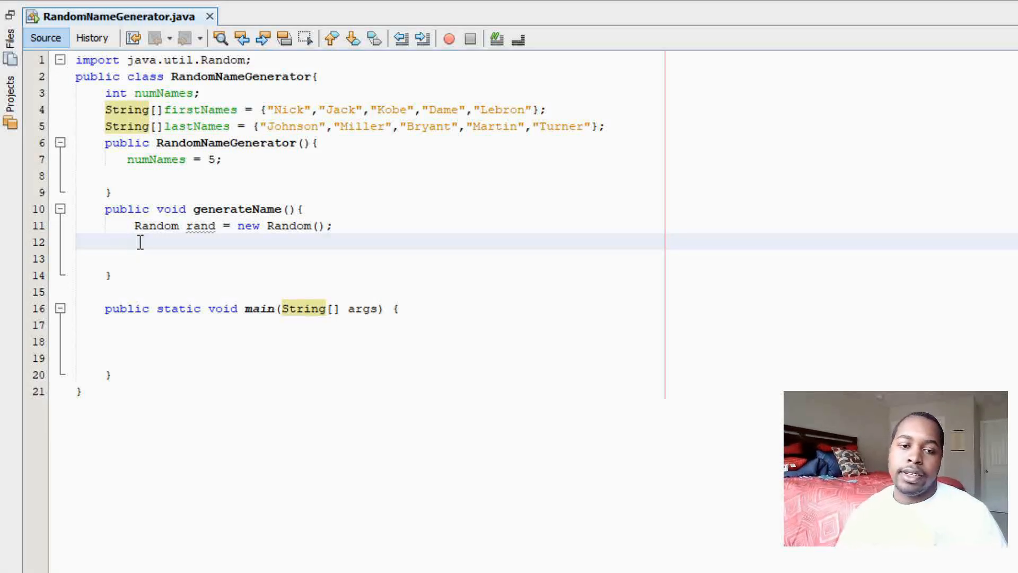
# Add 'String firstName = firstNames[rand.nextInt(numNames)];' in generateName.
pyautogui.write('Stri')
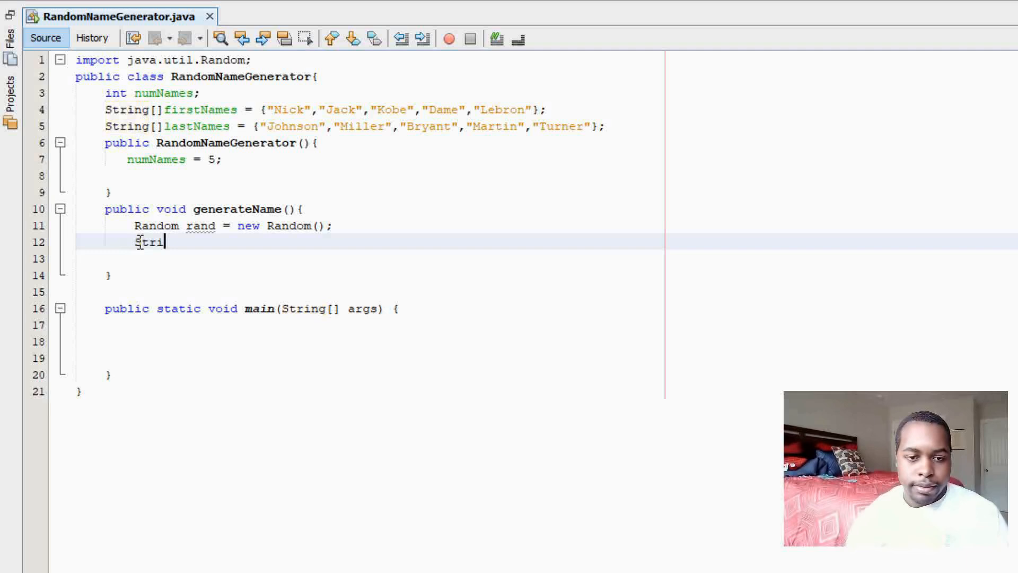
pyautogui.write('ng firstName')
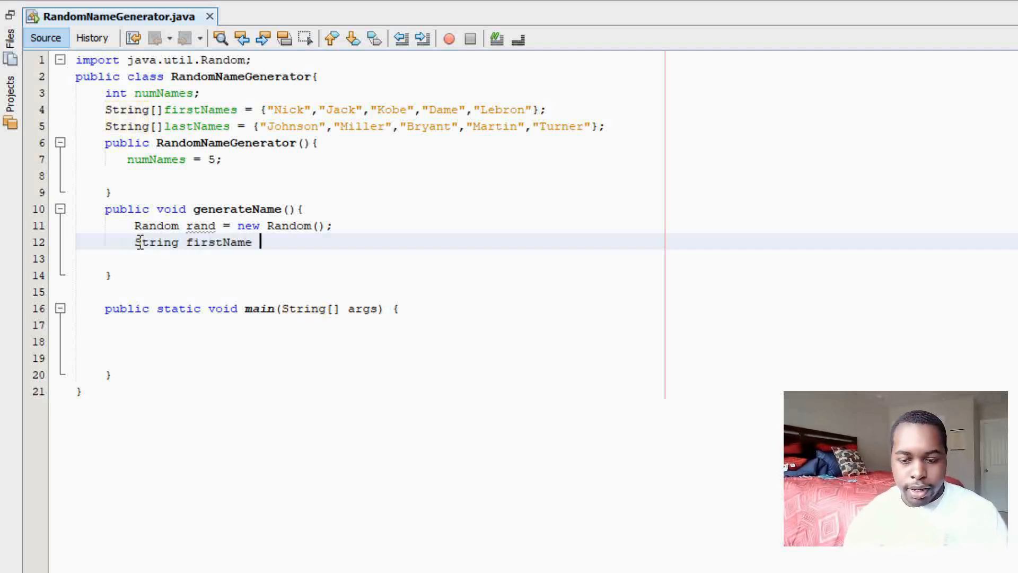
pyautogui.write('=')
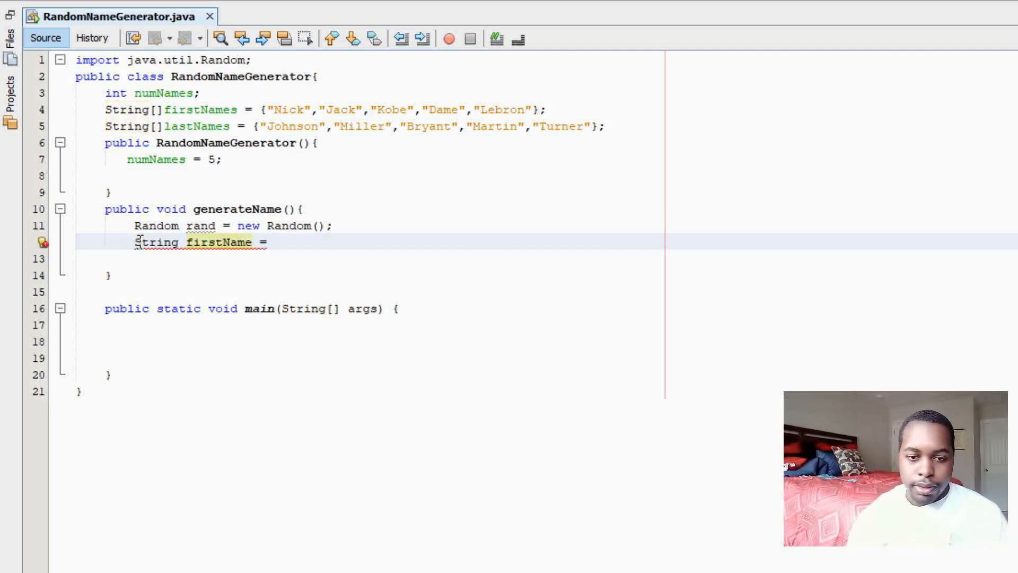
pyautogui.write('firstnm')
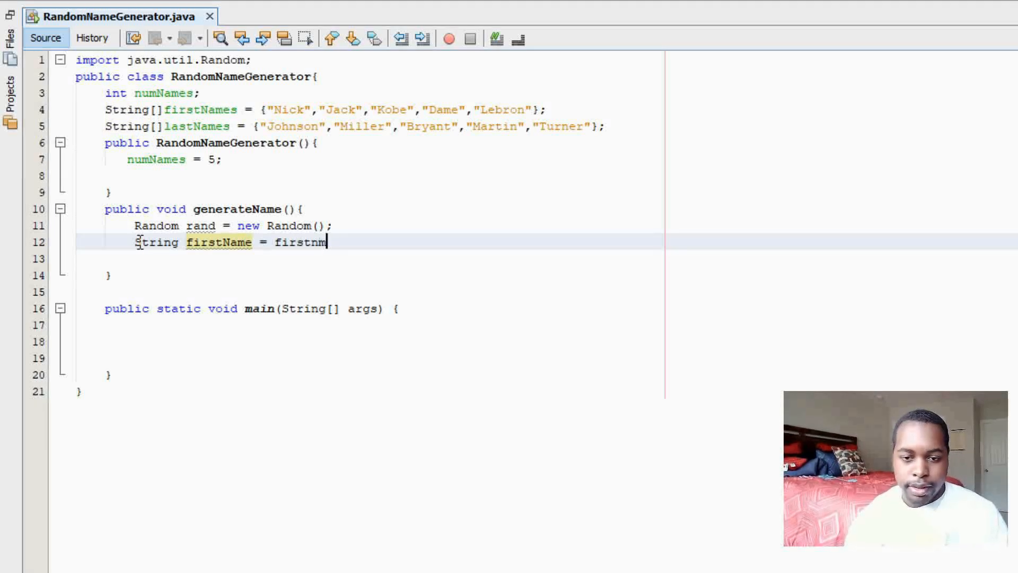
pyautogui.write('Names[]')
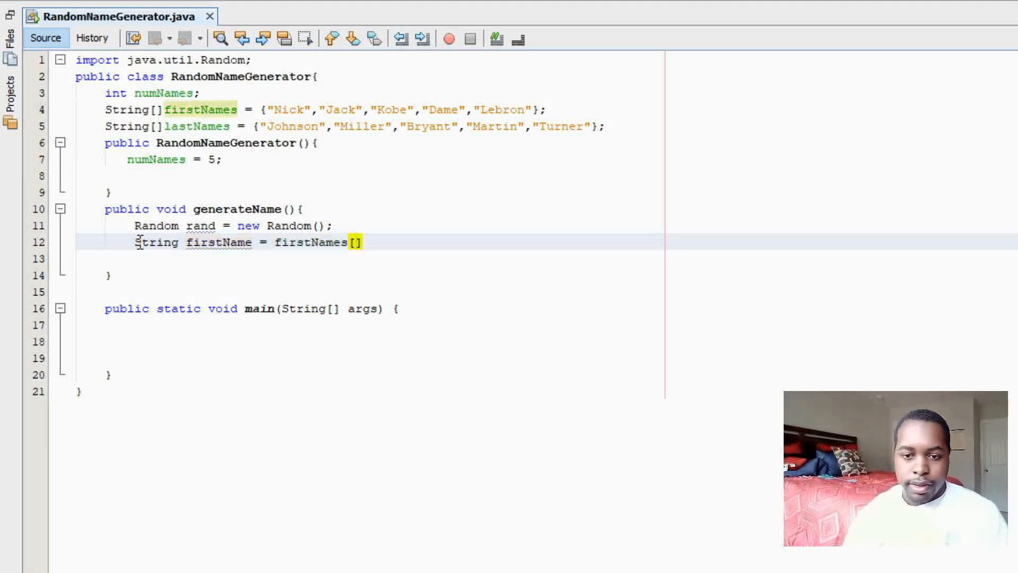
pyautogui.write('rand.')
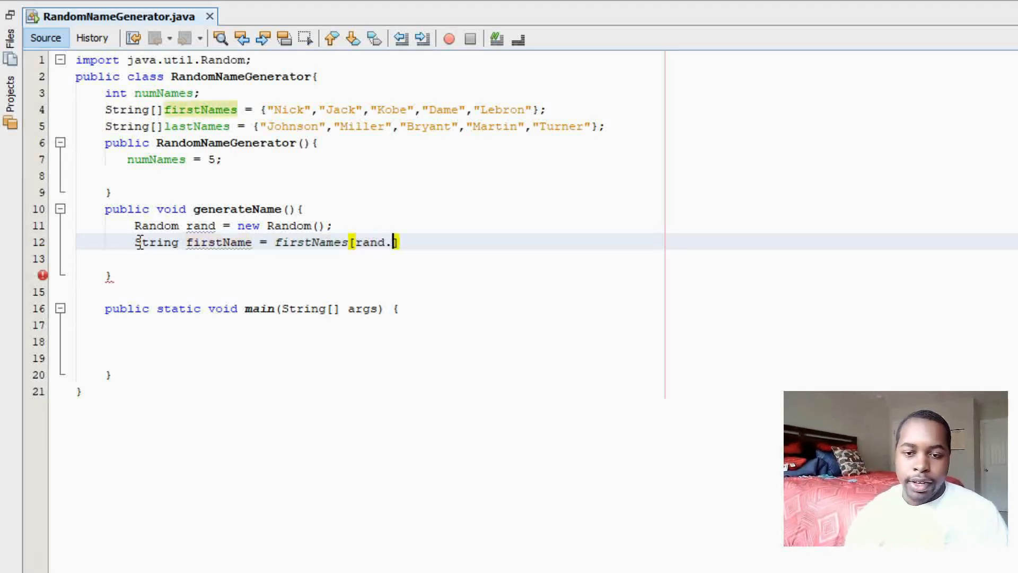
pyautogui.write('nextInt')
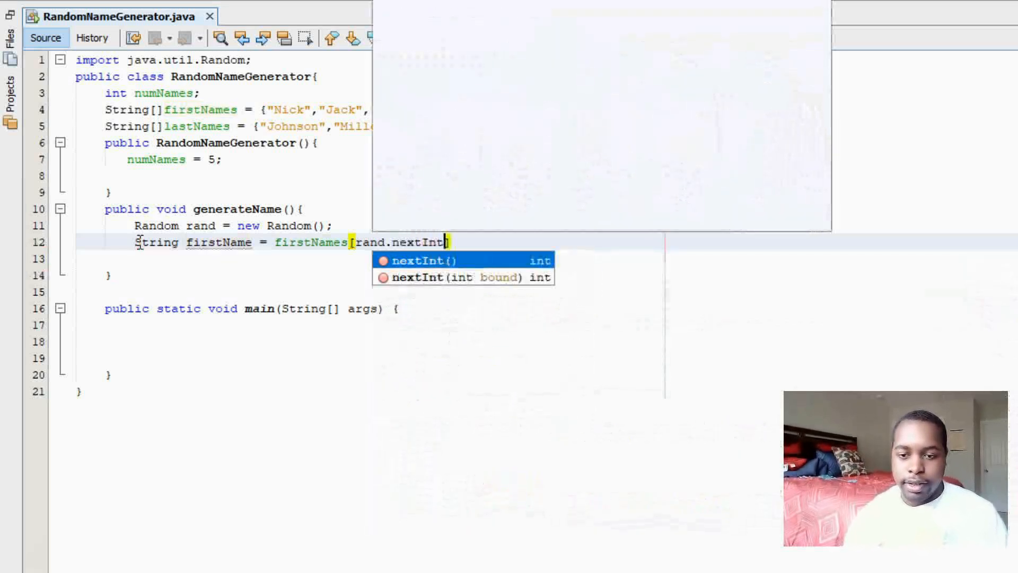
pyautogui.click(423, 261)
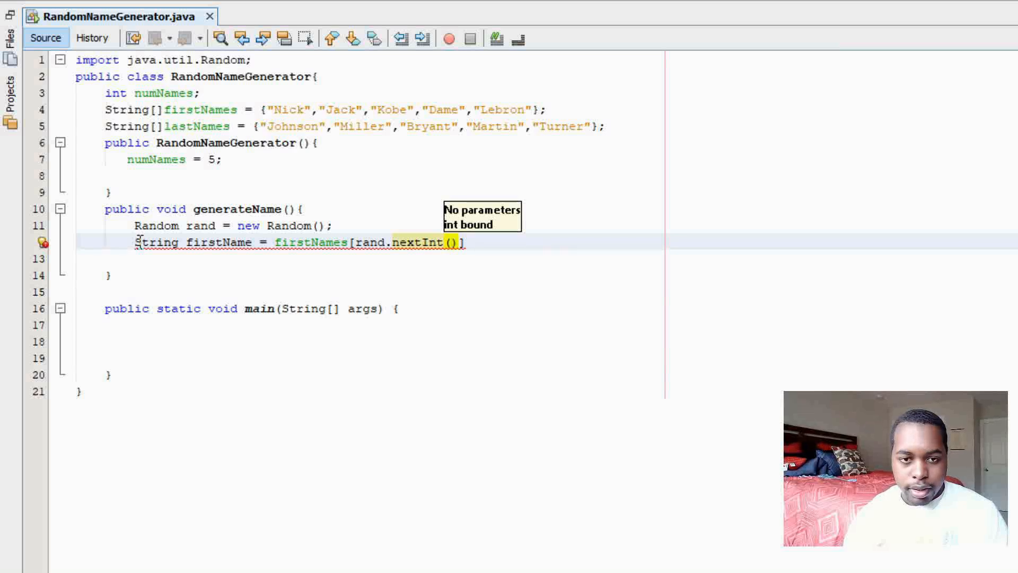
pyautogui.write('numNames')
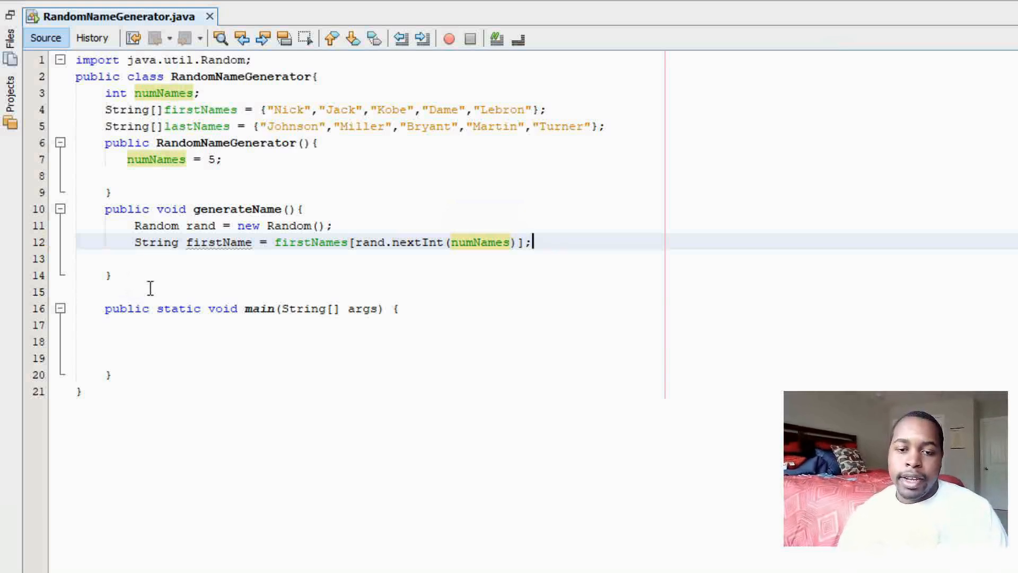
pyautogui.moveTo(551, 189)
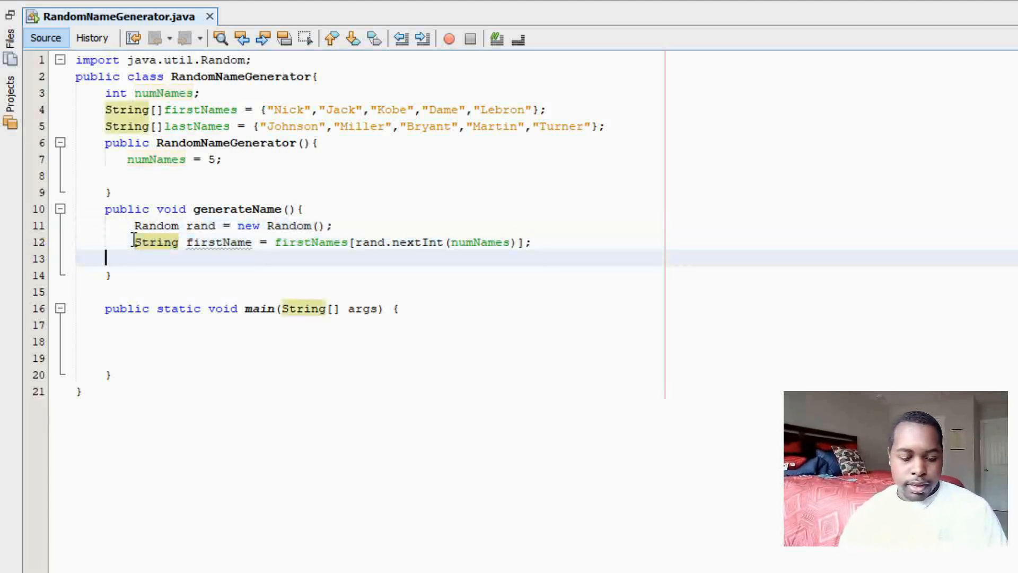
# Add the lastName pick from lastNames[rand.nextInt(numNames)] and print firstName + " " + lastName.
pyautogui.write('String firstName = firstNames[rand.nextInt(numNames)];')
pyautogui.write('System.out.println("");')
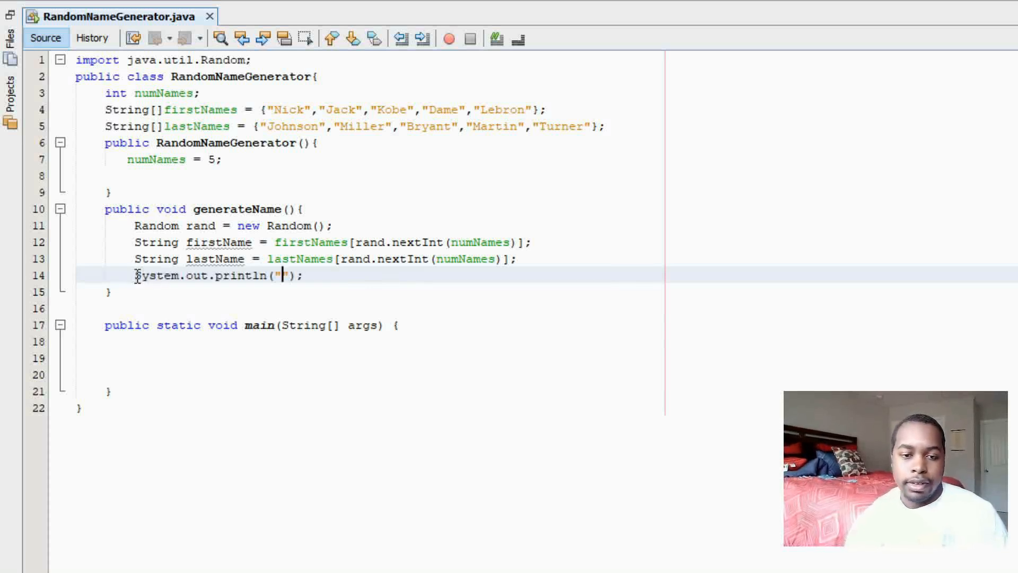
pyautogui.write('firstn')
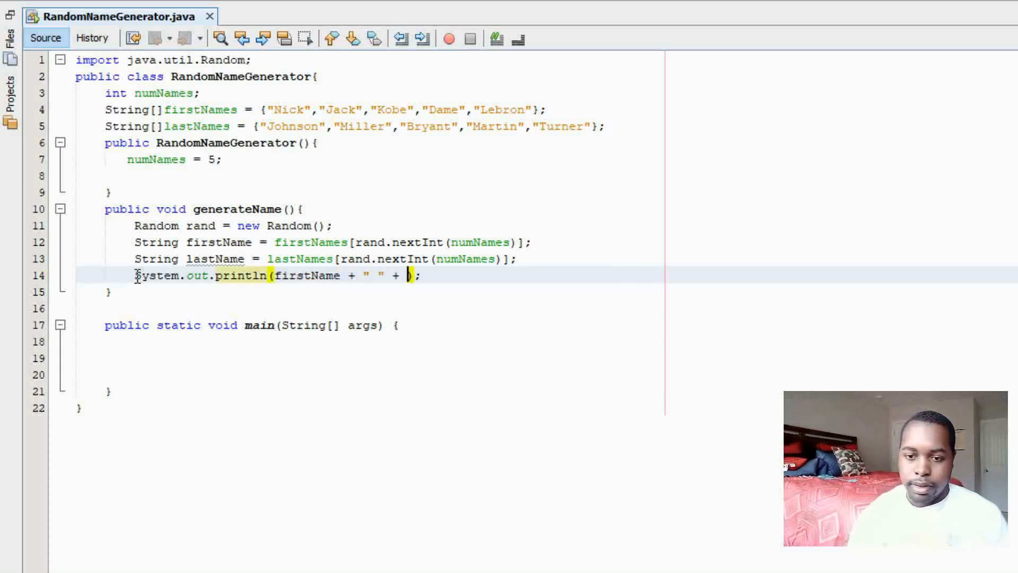
pyautogui.write('lastName')
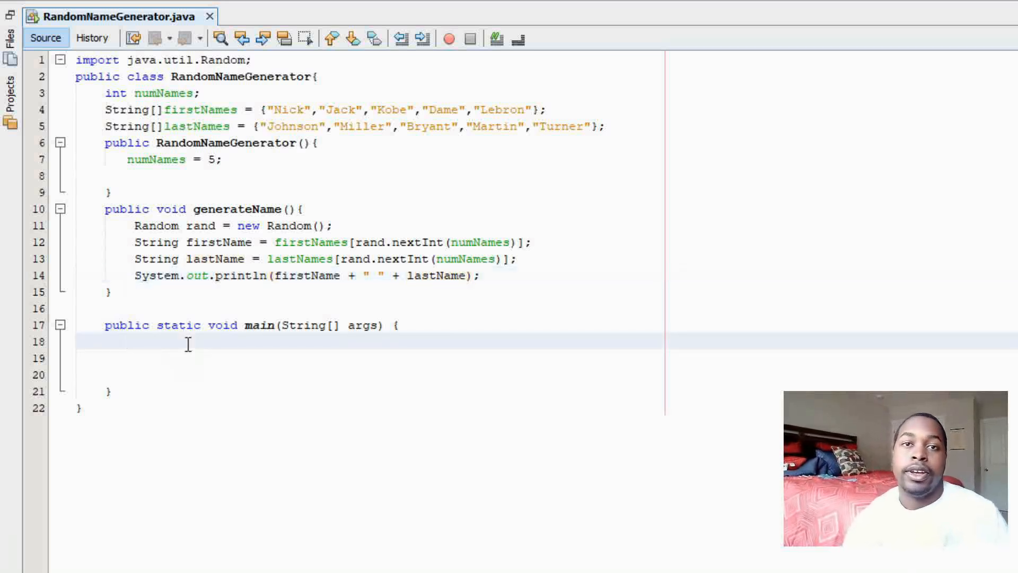
# In main, declare 'RandomNameGenerator rng = new RandomNameGenerator();'.
pyautogui.write('Random')
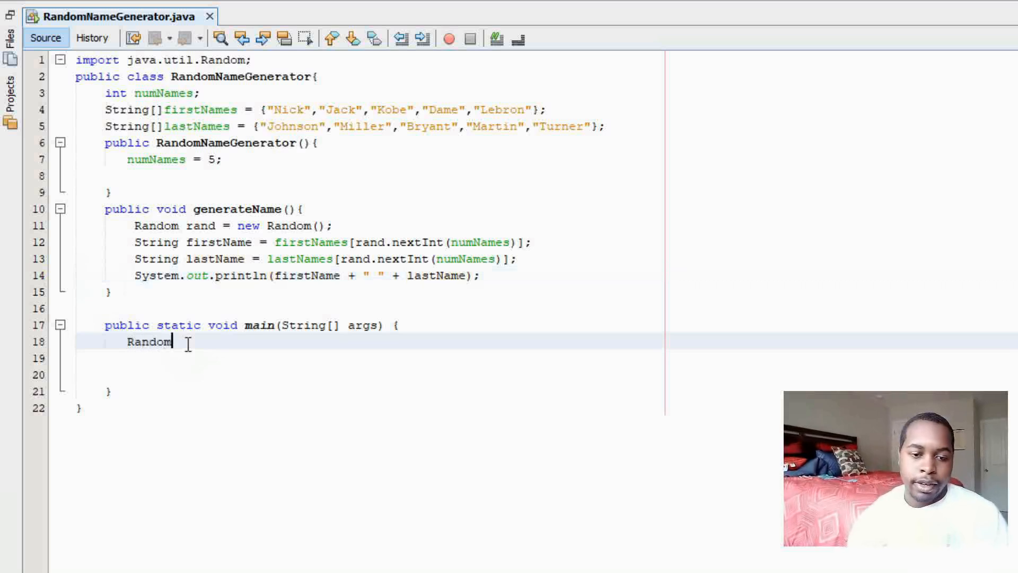
pyautogui.write('NameGenerator rng')
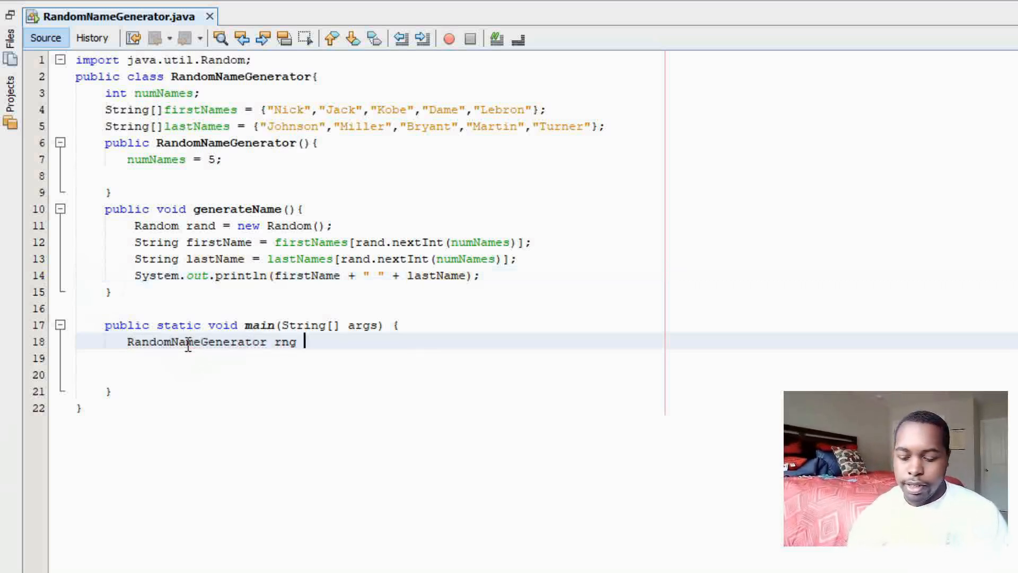
pyautogui.write('= new Ran')
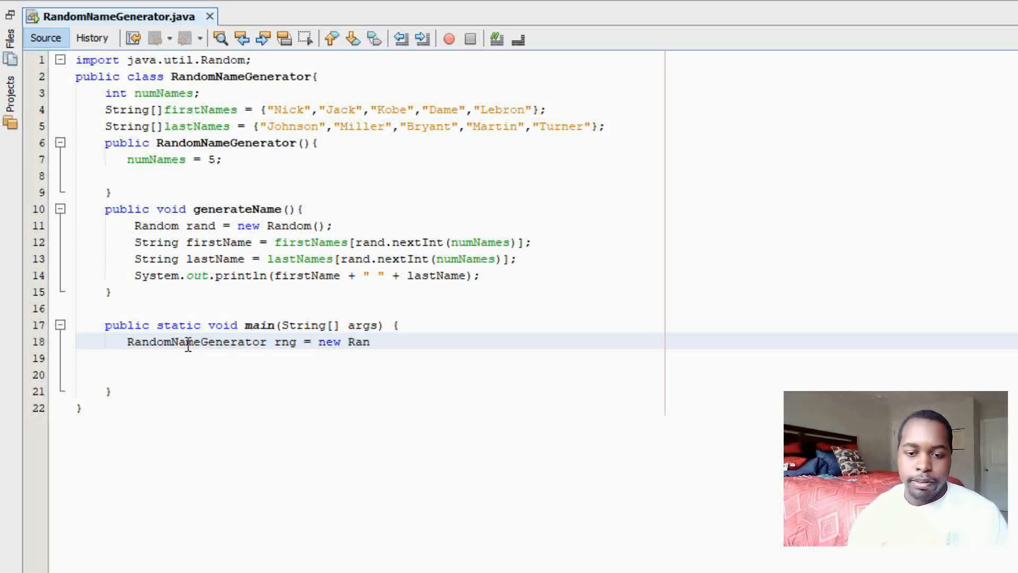
pyautogui.write('domNameGner')
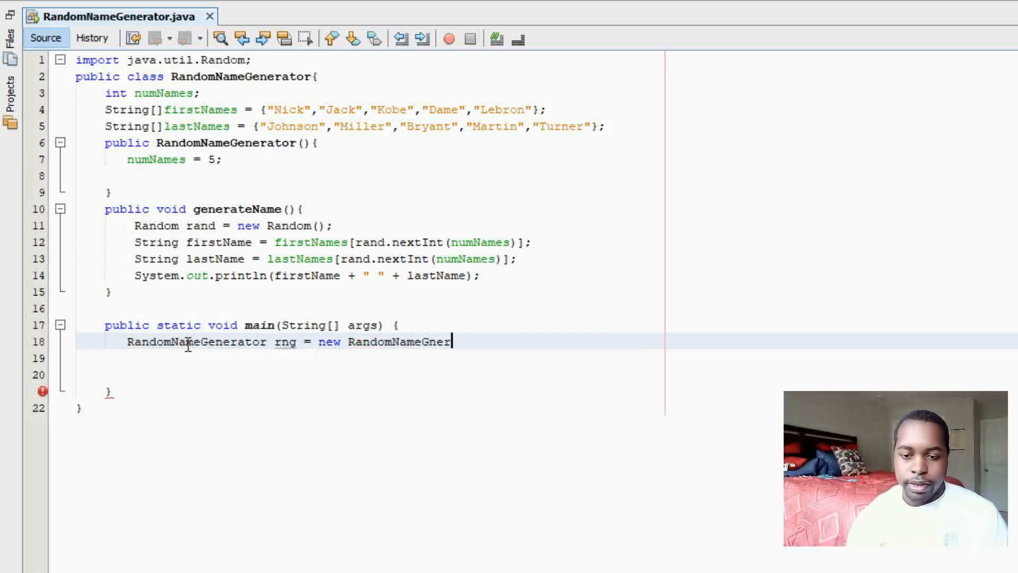
pyautogui.write('ator();')
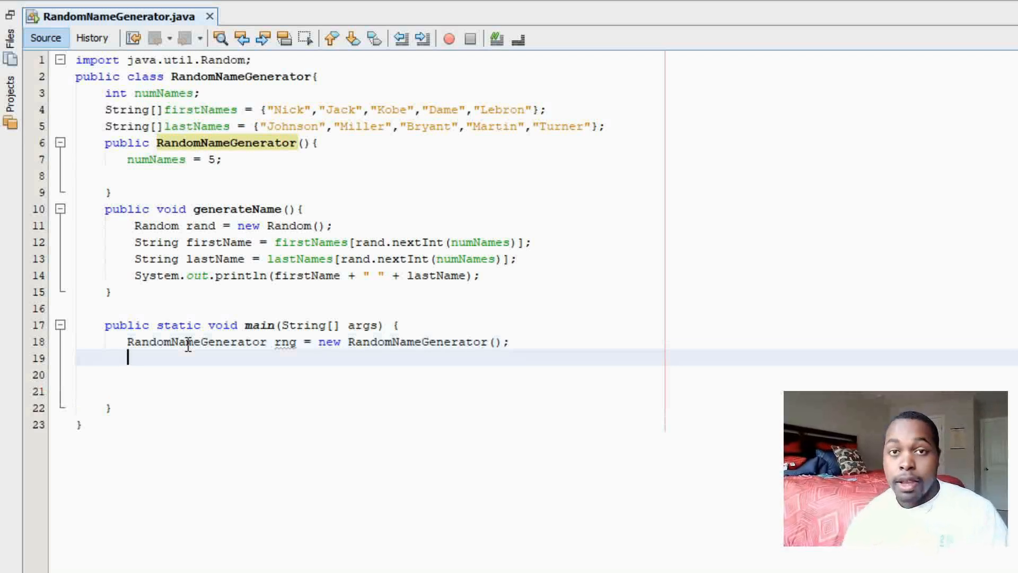
# Expand sout into System.out.println("List of random names:");.
pyautogui.write('sout')
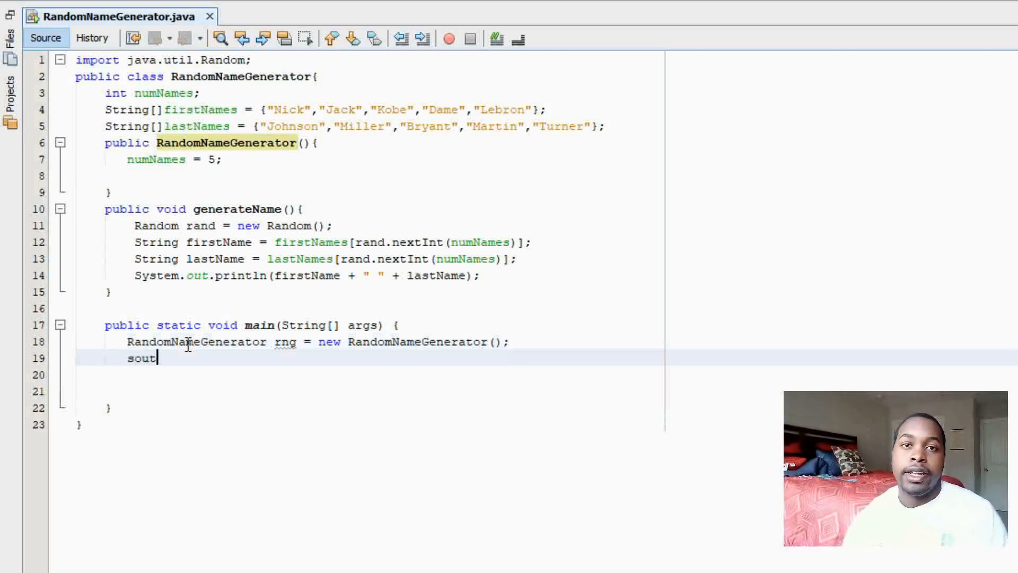
pyautogui.press('Tab')
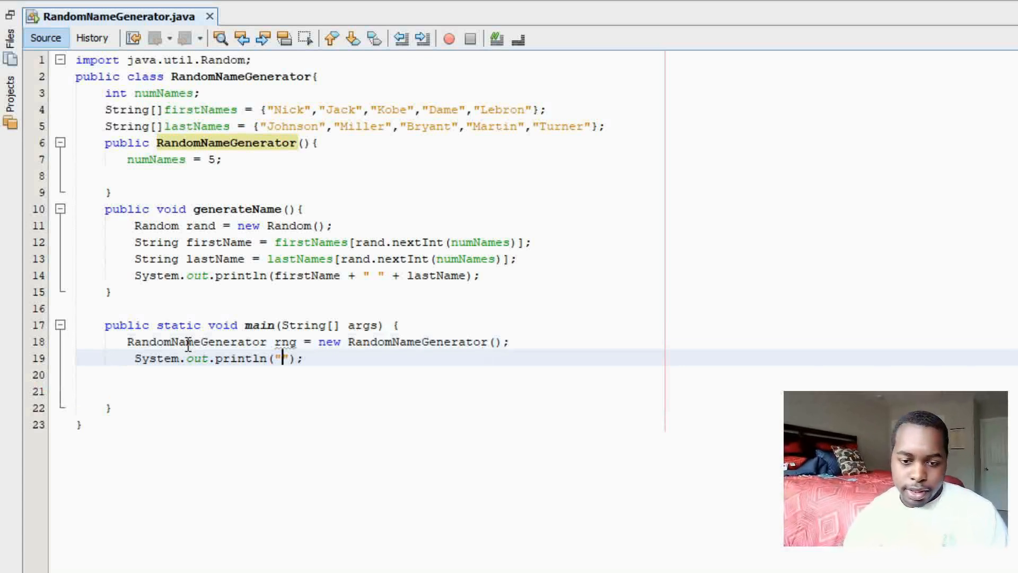
pyautogui.write('List of')
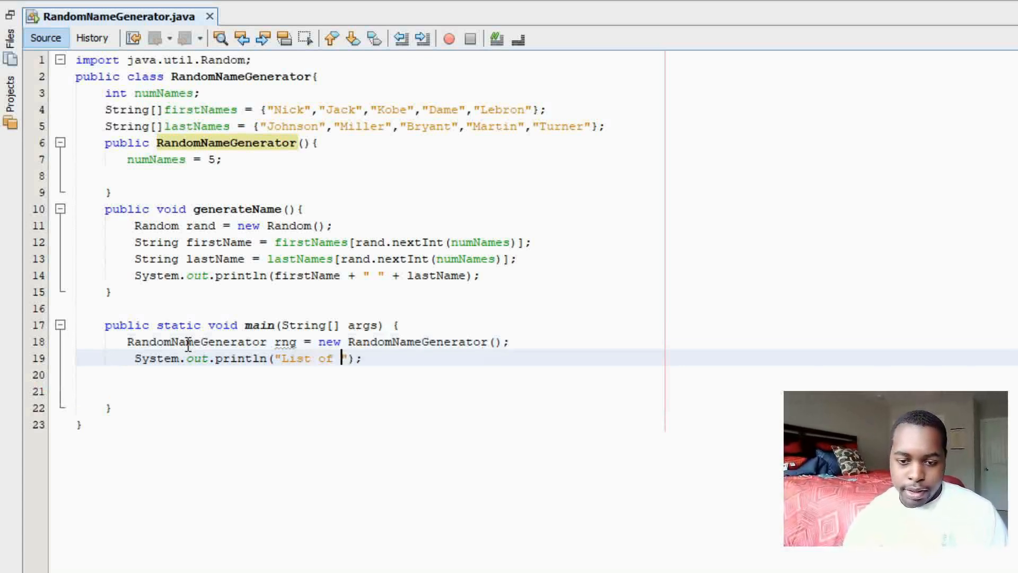
pyautogui.write('ra')
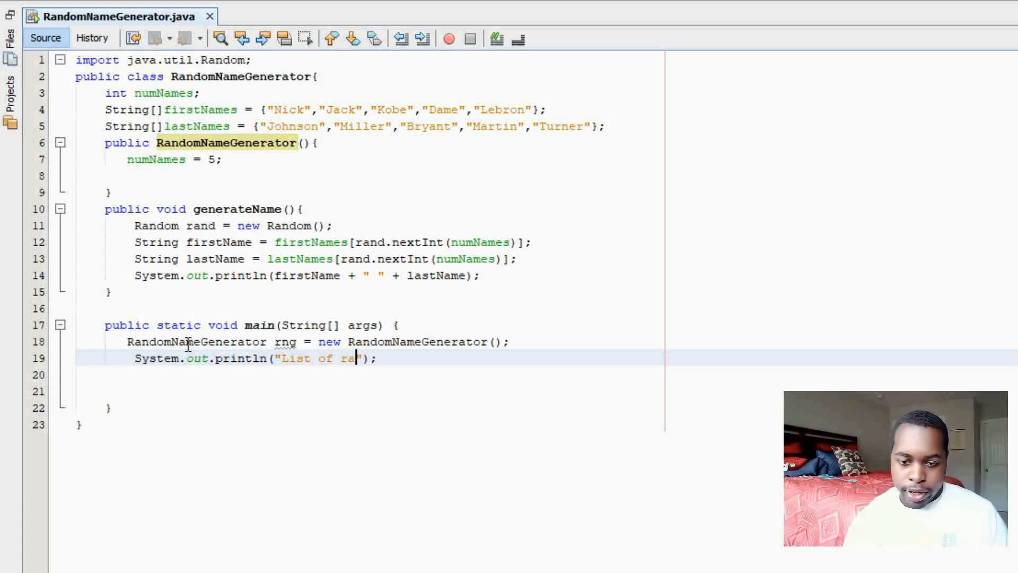
pyautogui.write('ndom names:')
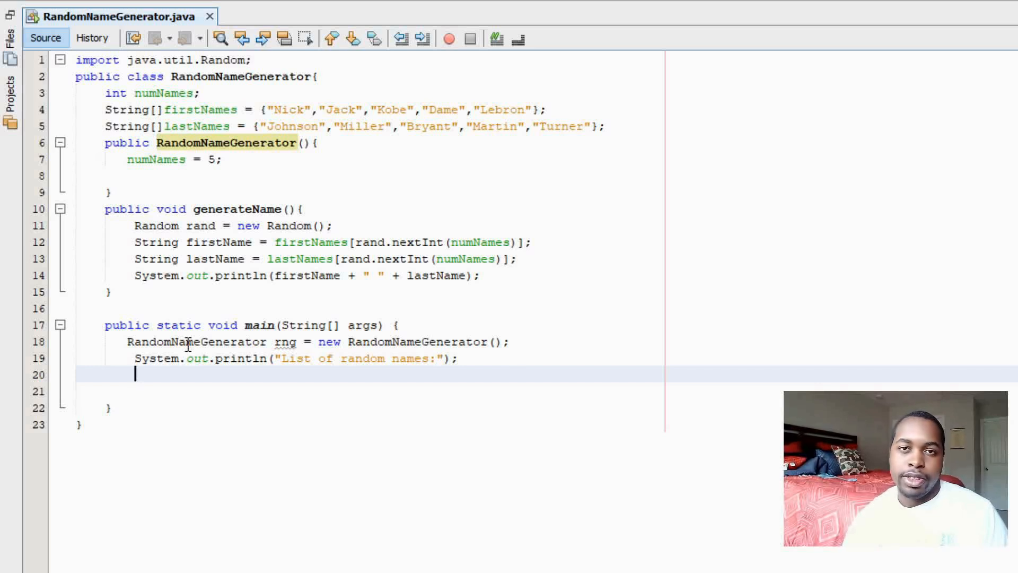
# Declare 'int counter = 1;' in main.
pyautogui.write('int')
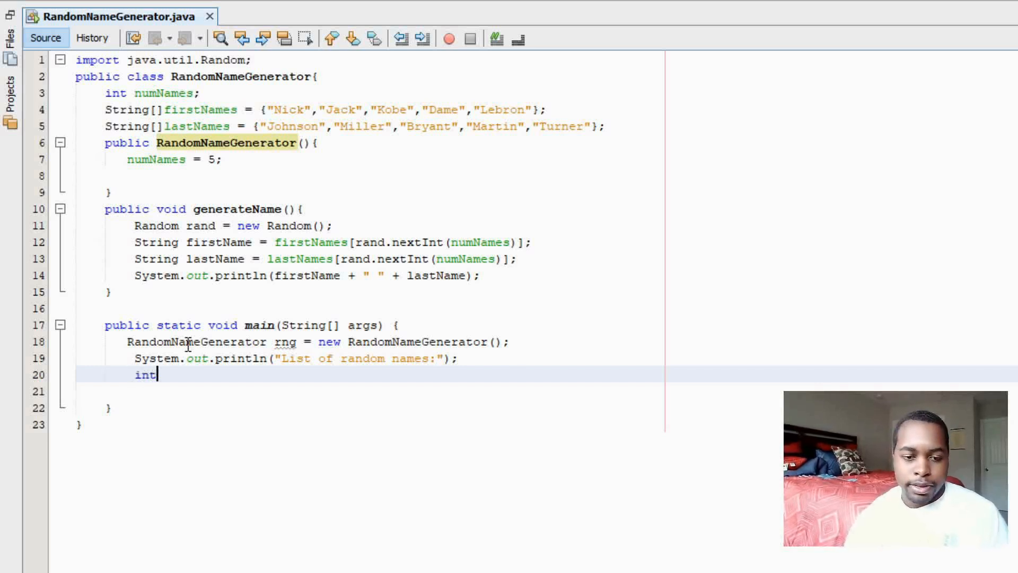
pyautogui.write('co')
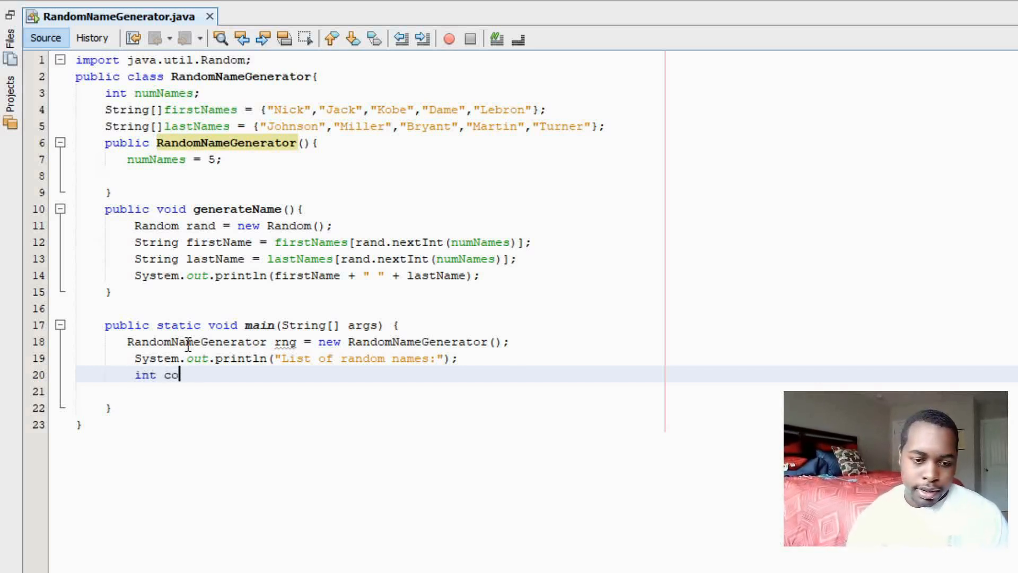
pyautogui.press('Backspace')
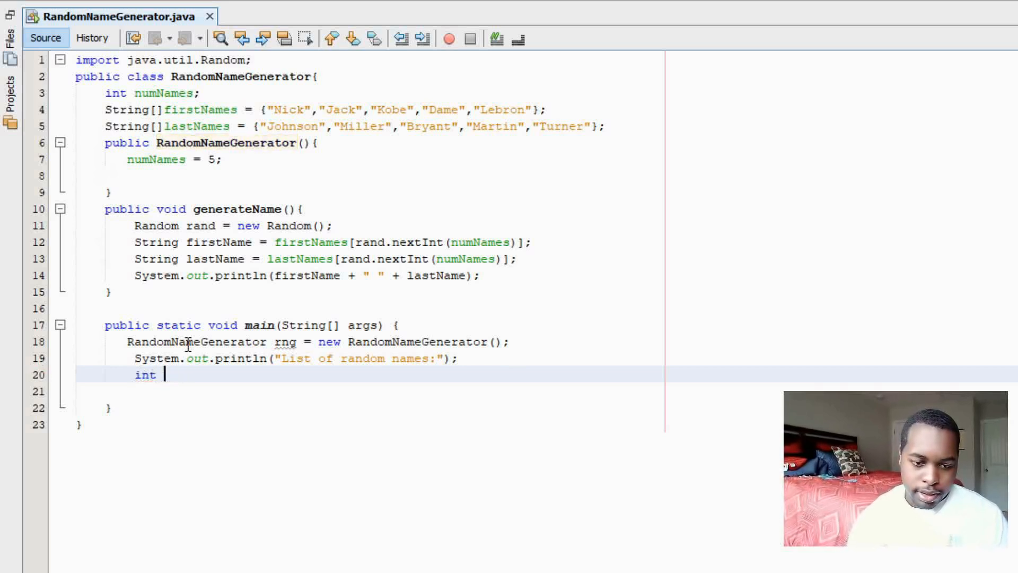
pyautogui.write('counter')
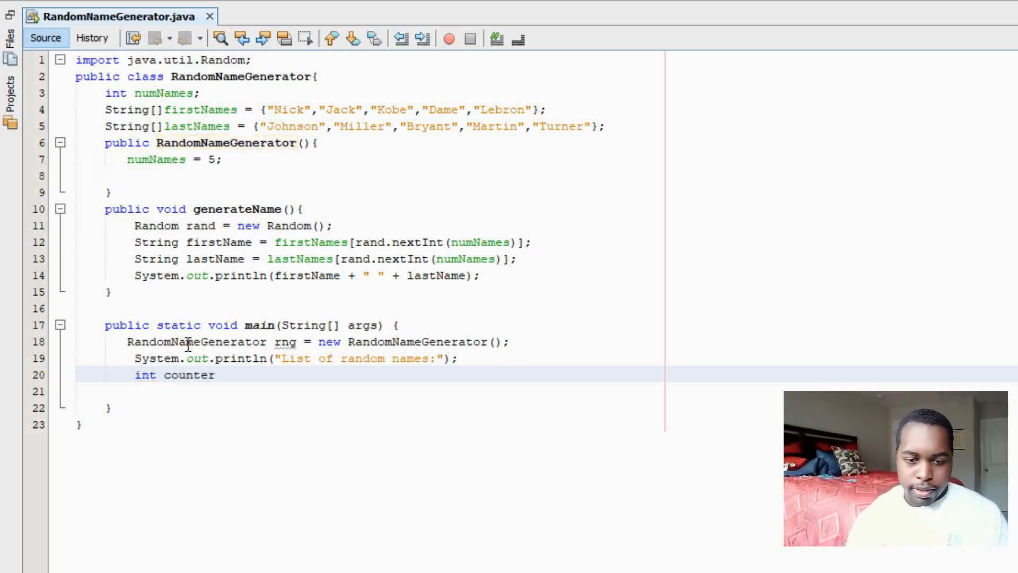
pyautogui.write('= 1;')
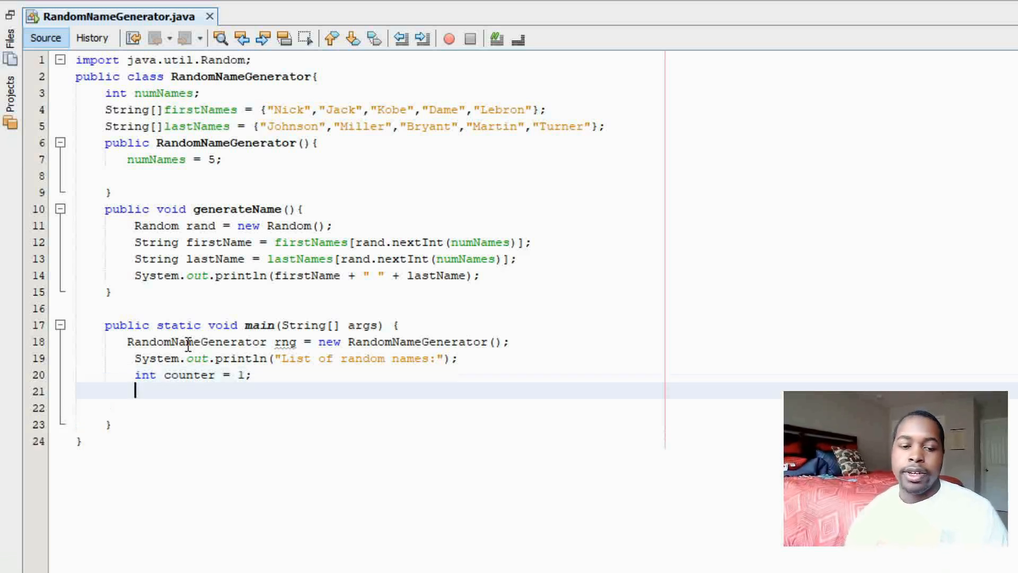
# Add a while (counter <= 3) loop calling rng.generateName(); and counter++;.
pyautogui.write('while ()')
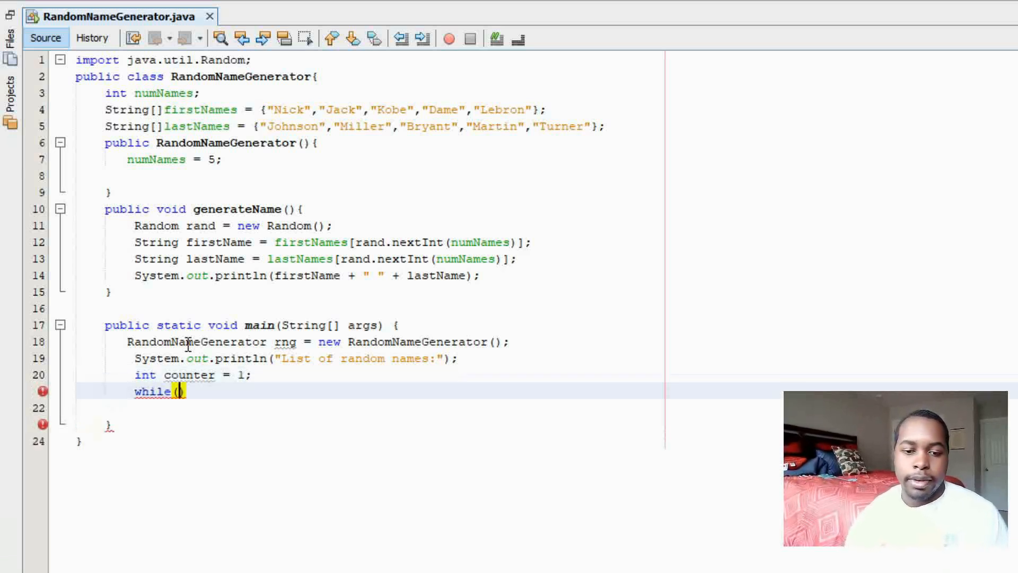
pyautogui.write('counter')
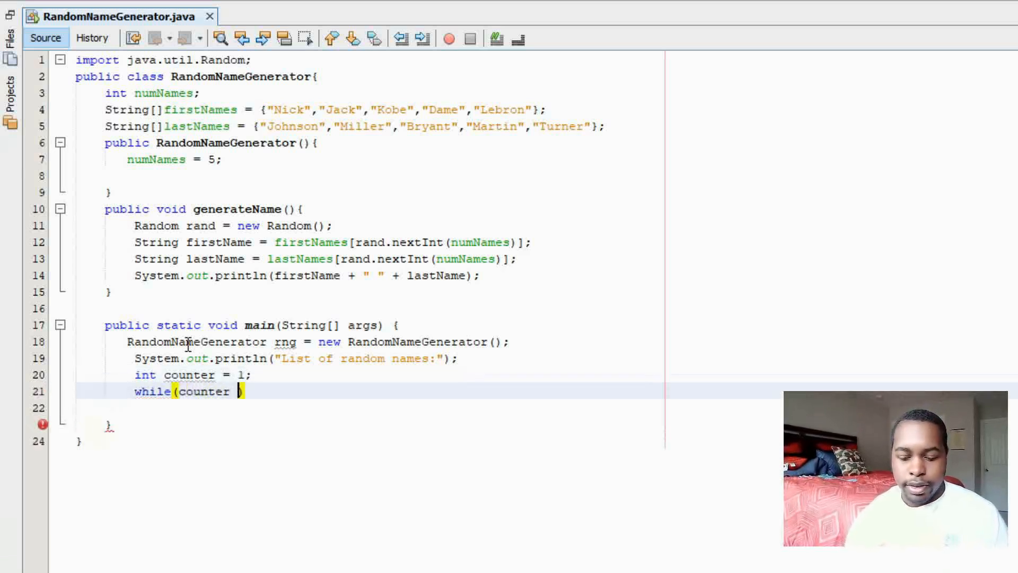
pyautogui.write('<= 3')
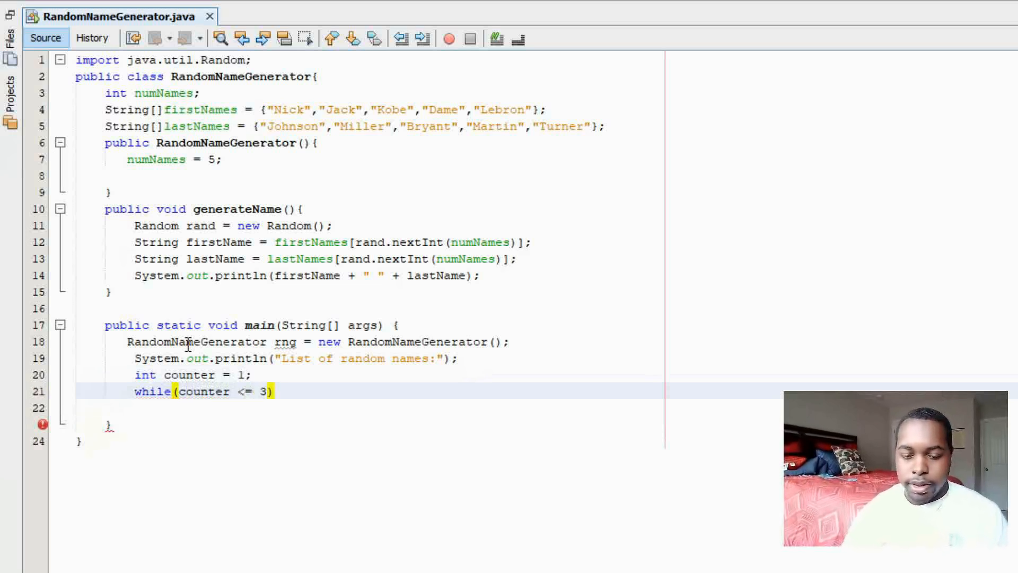
pyautogui.write('{')
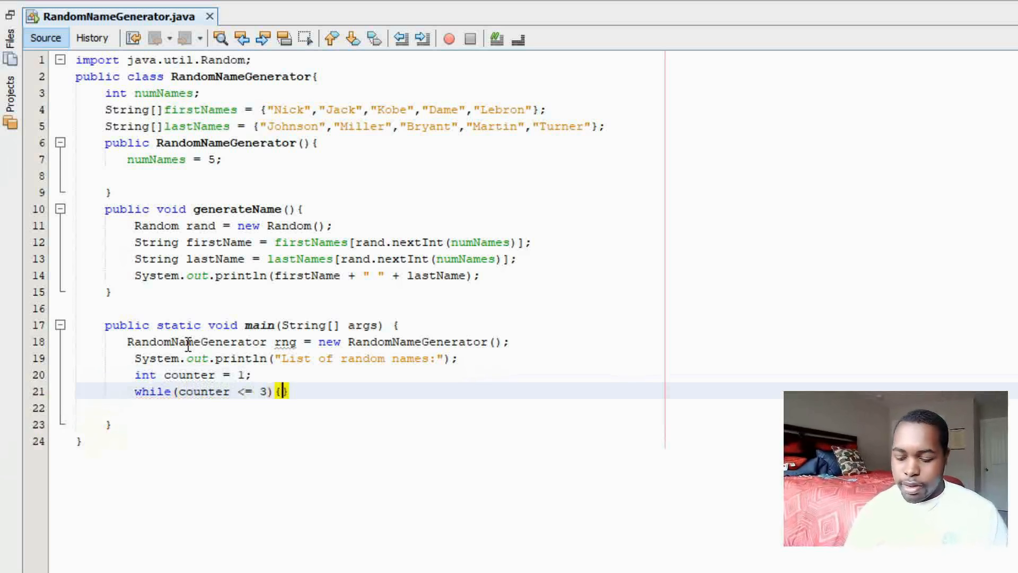
pyautogui.press('enter')
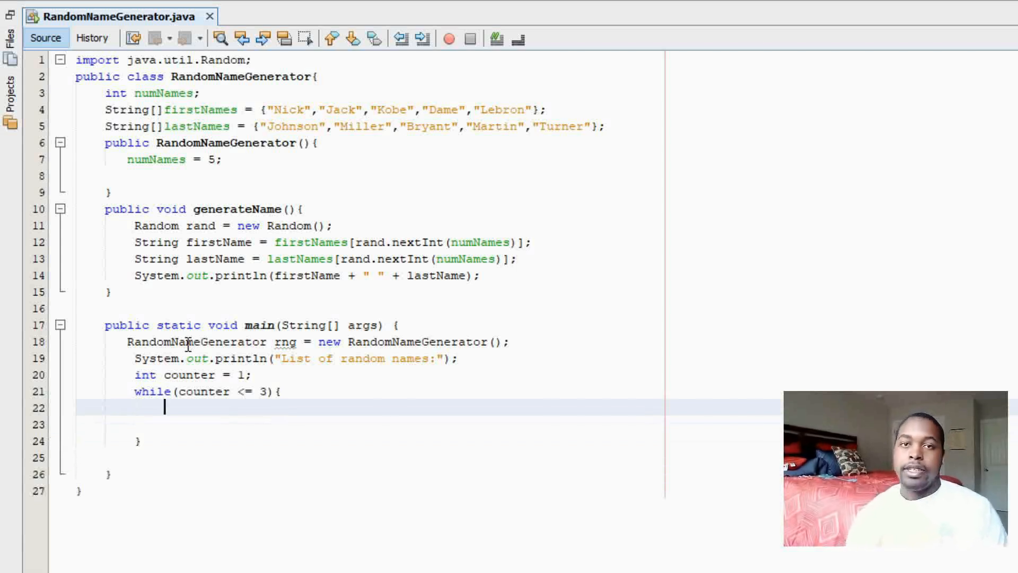
pyautogui.write('rng.')
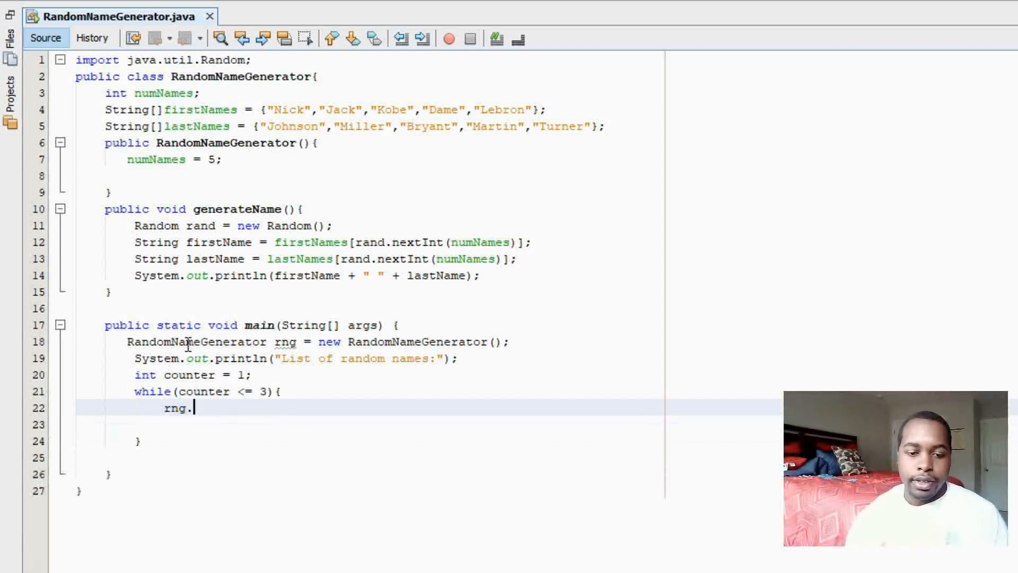
pyautogui.write('.')
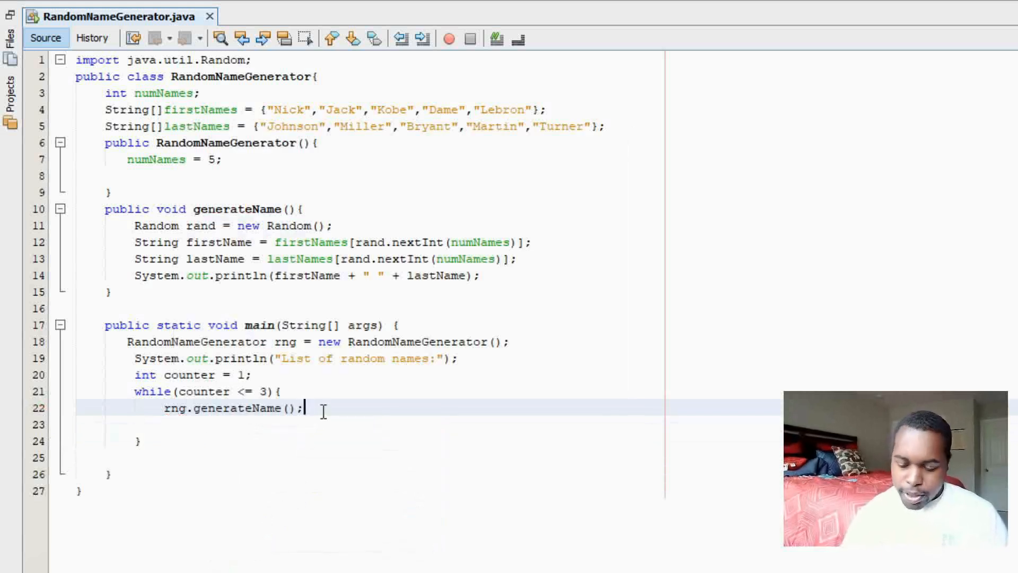
pyautogui.write('counter')
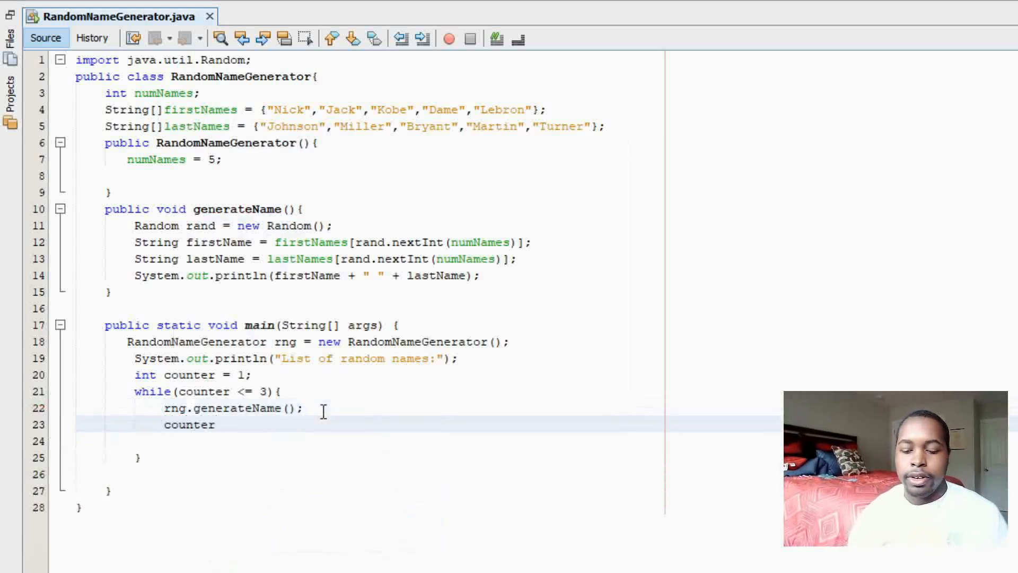
pyautogui.write('++;')
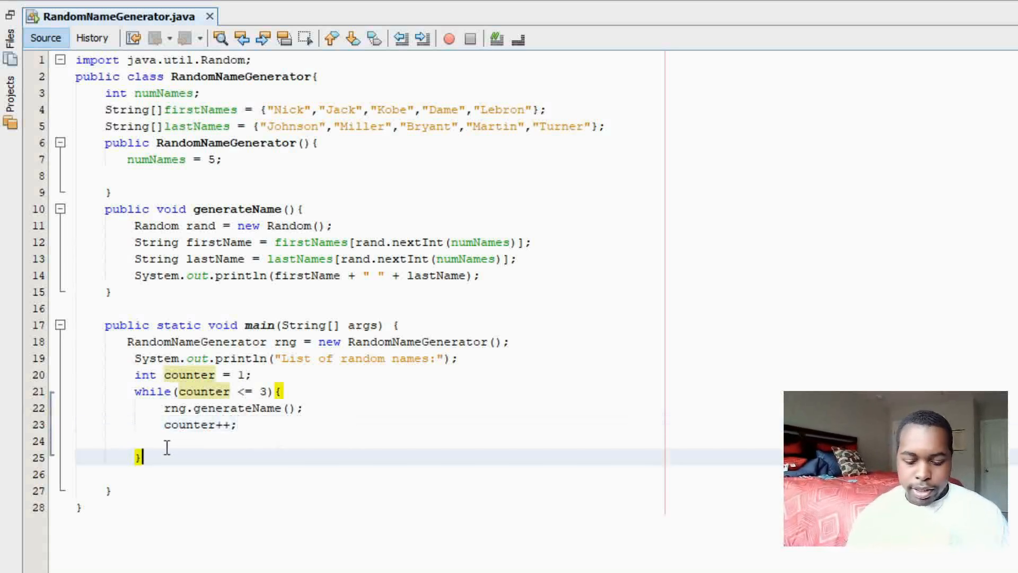
# Run the project so Output shows 'List of random names:' and three random full names.
pyautogui.click(447, 39)
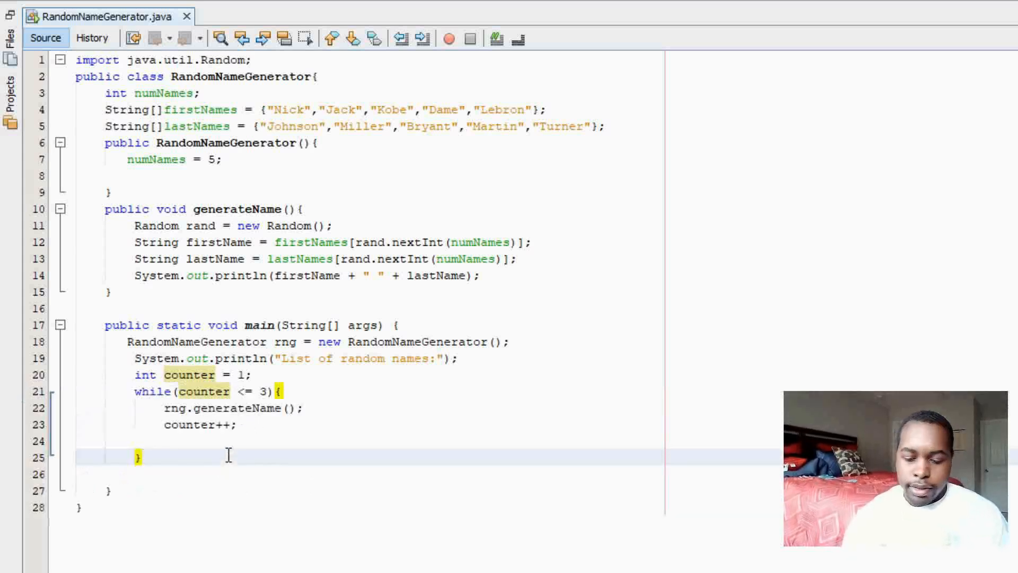
pyautogui.click(449, 40)
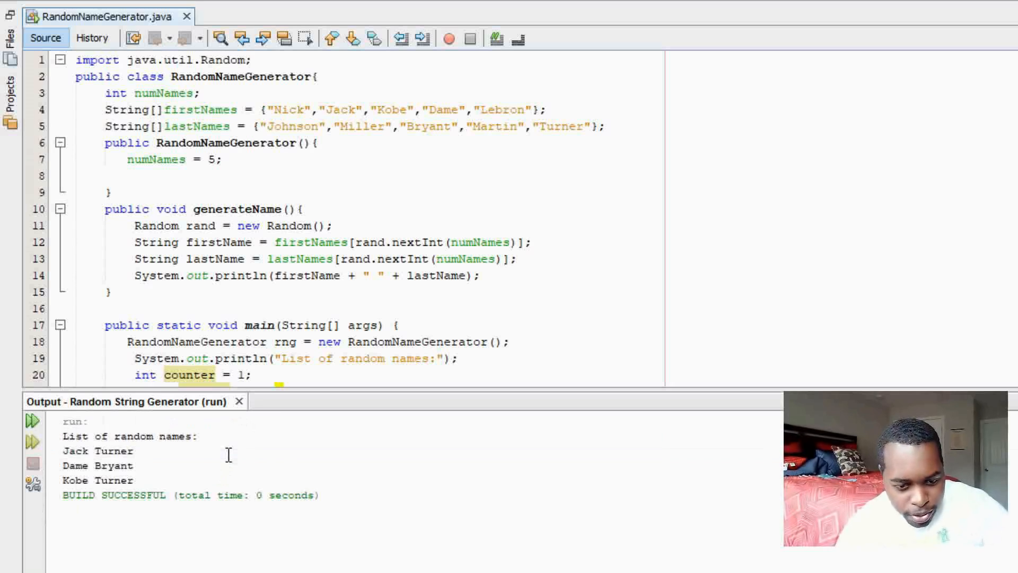
pyautogui.moveTo(240, 401)
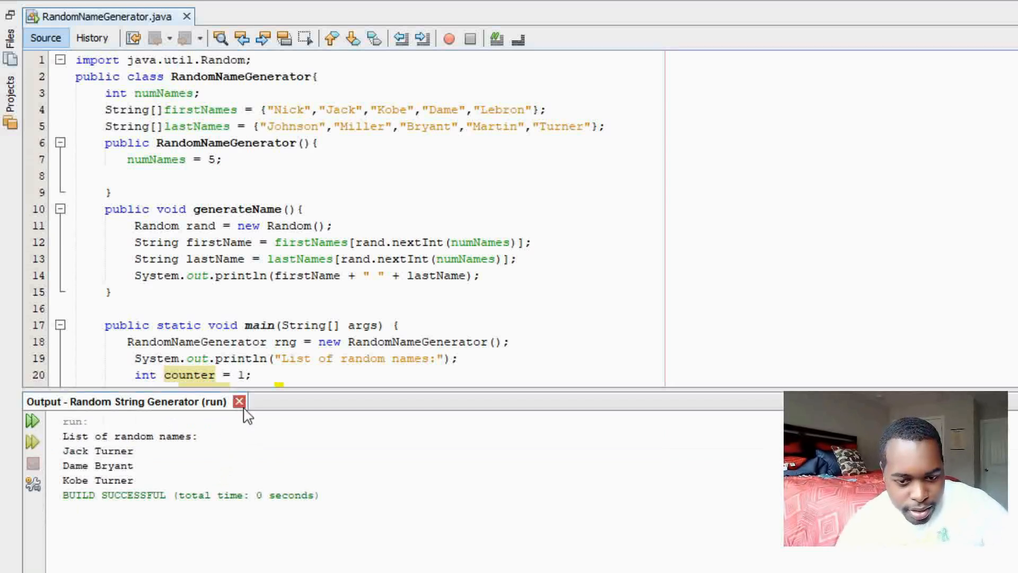